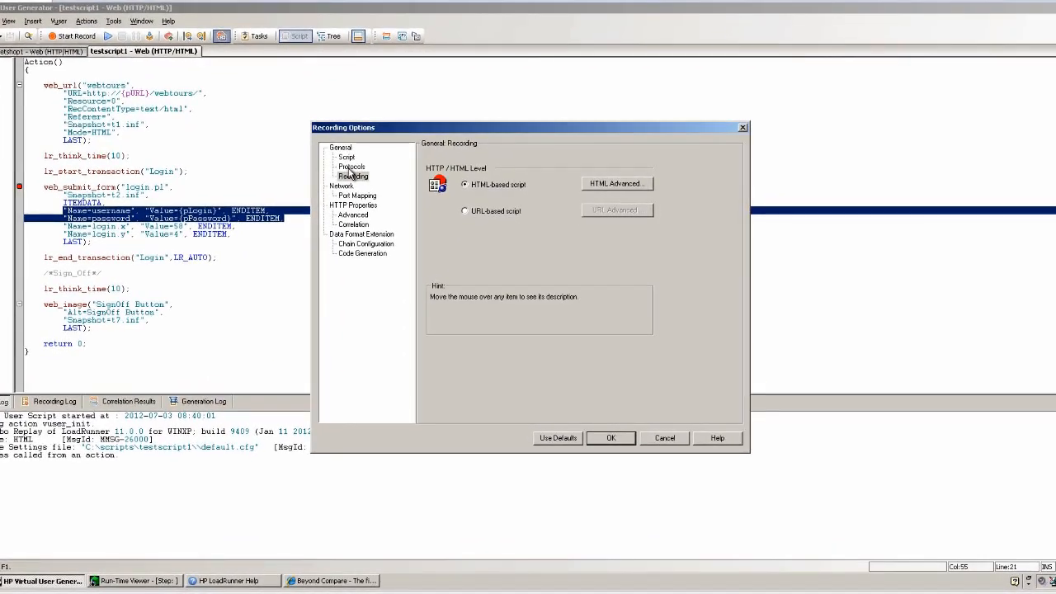
Step: Show the Network Port Mapping settings, keeping capture level at Socket level data
left_click(353, 176)
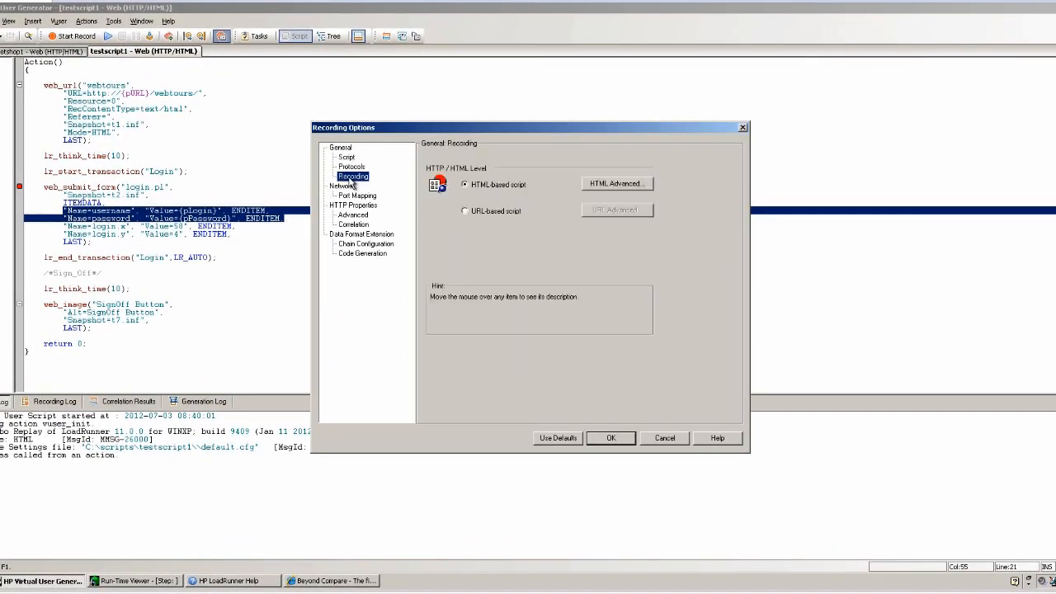
left_click(356, 195)
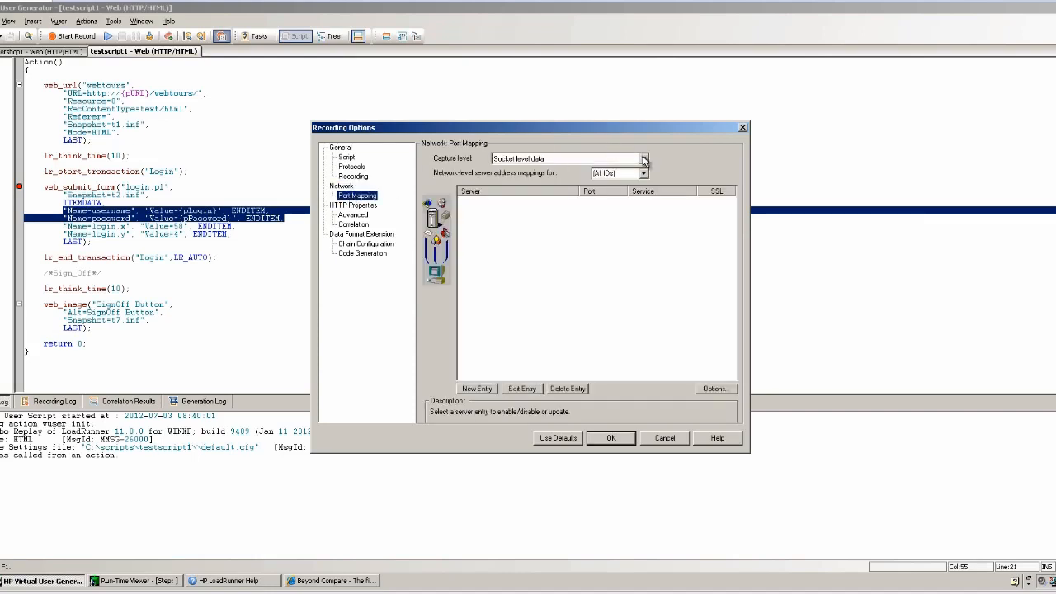
left_click(644, 159)
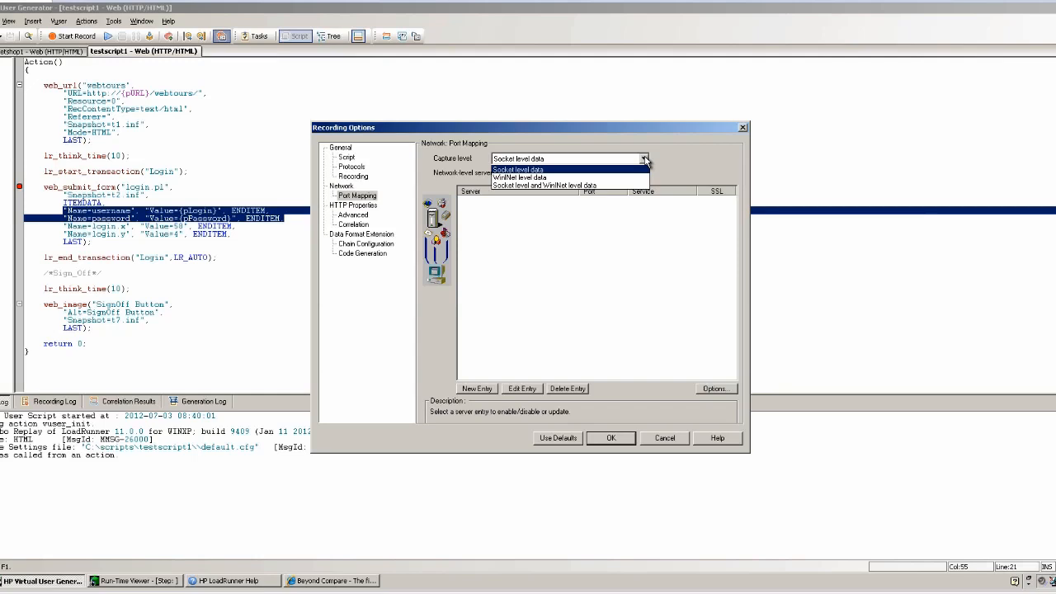
left_click(517, 169)
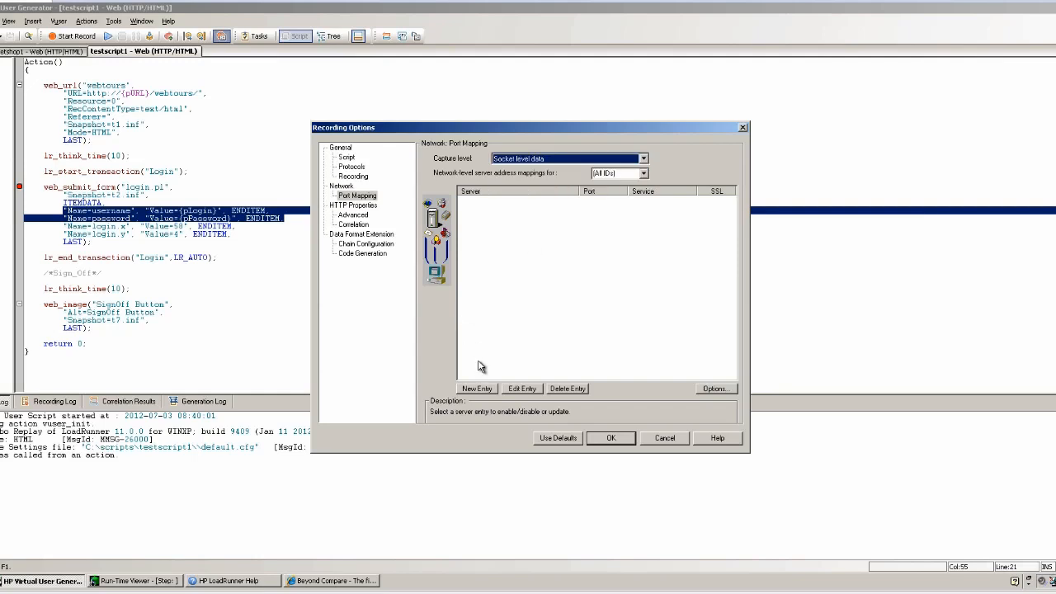
left_click(476, 388)
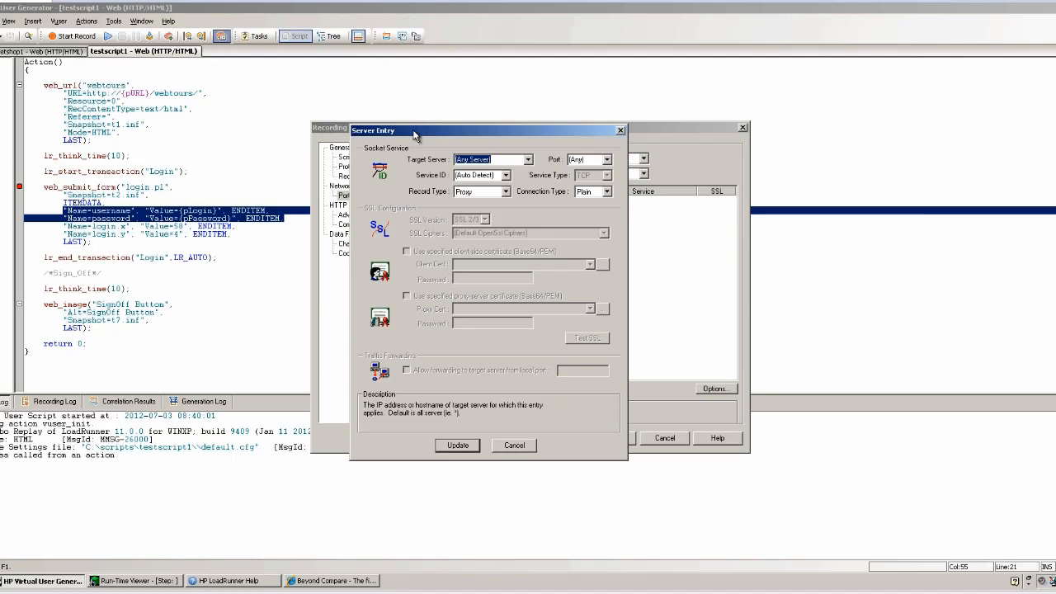
mouse_move(516, 447)
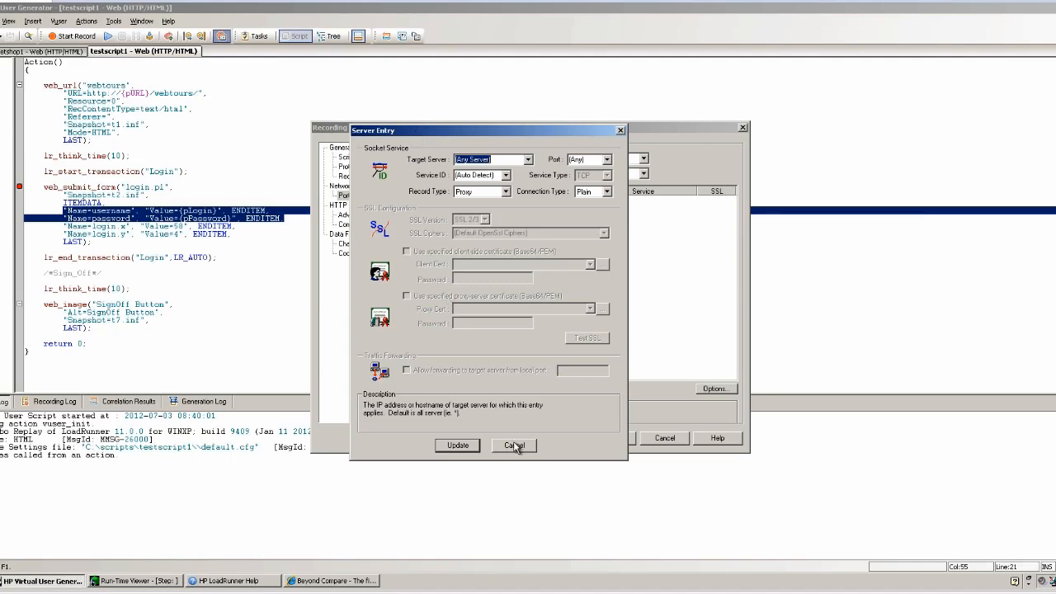
left_click(514, 446)
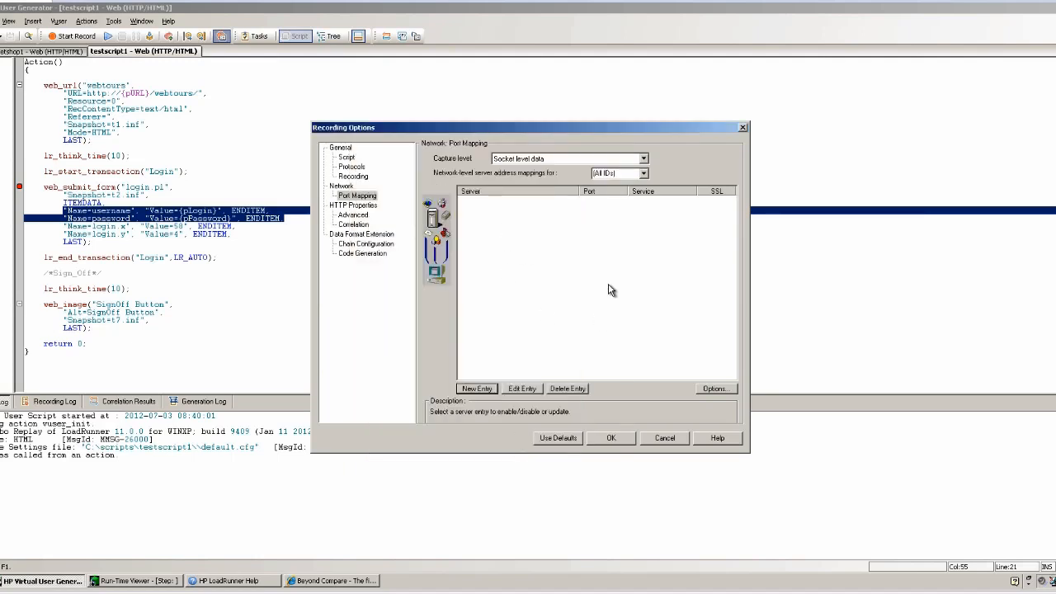
left_click(715, 388)
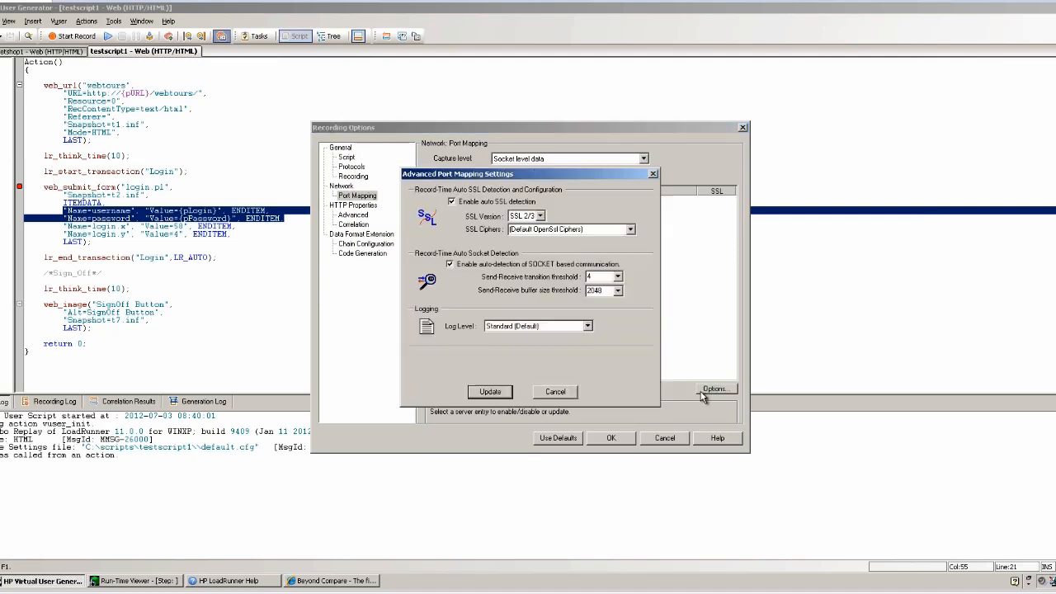
mouse_move(482, 181)
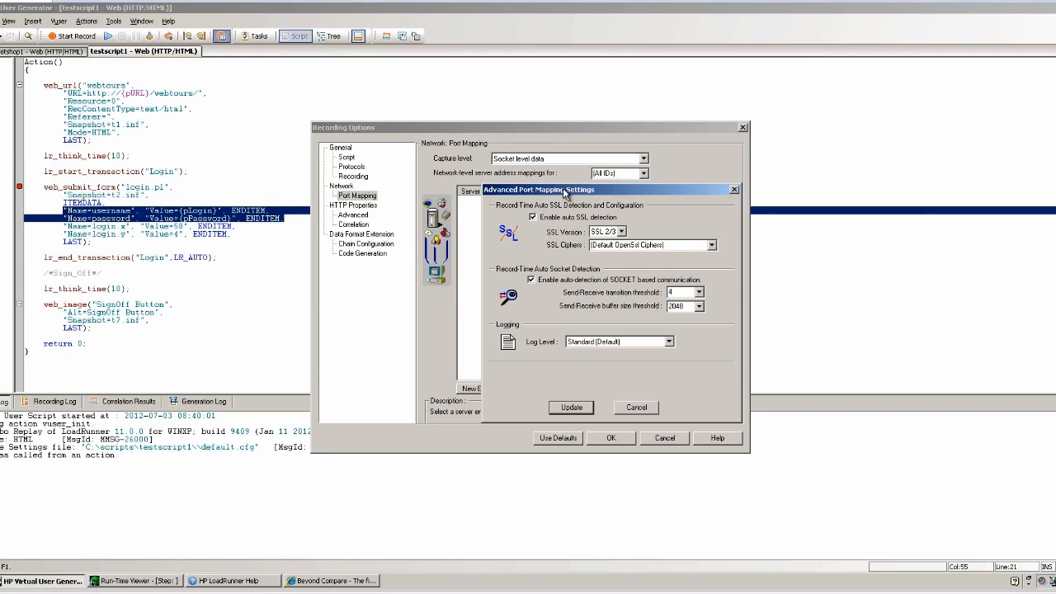
mouse_move(632, 414)
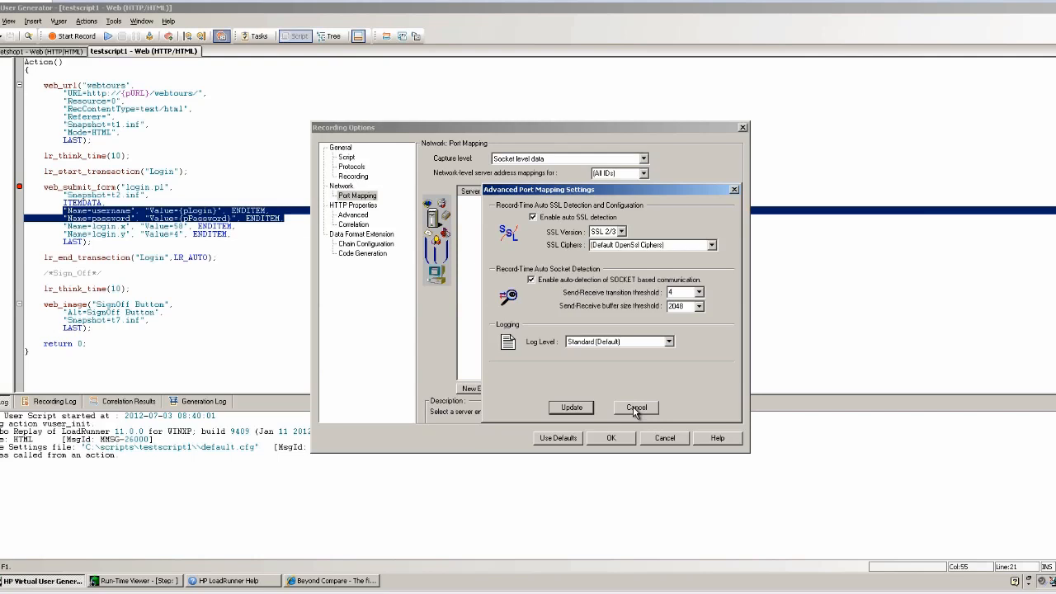
left_click(635, 408)
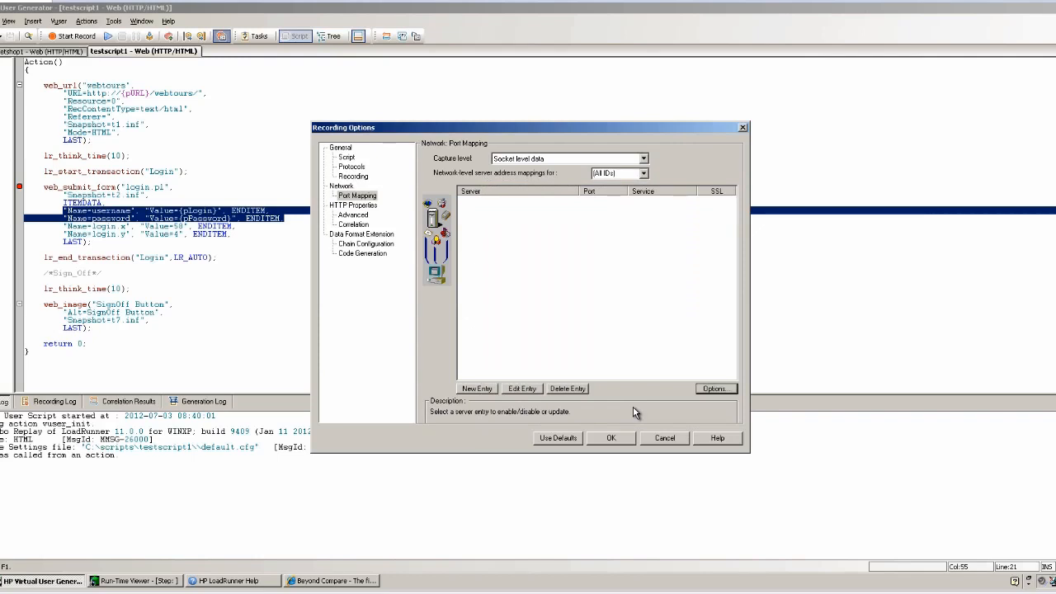
mouse_move(443, 252)
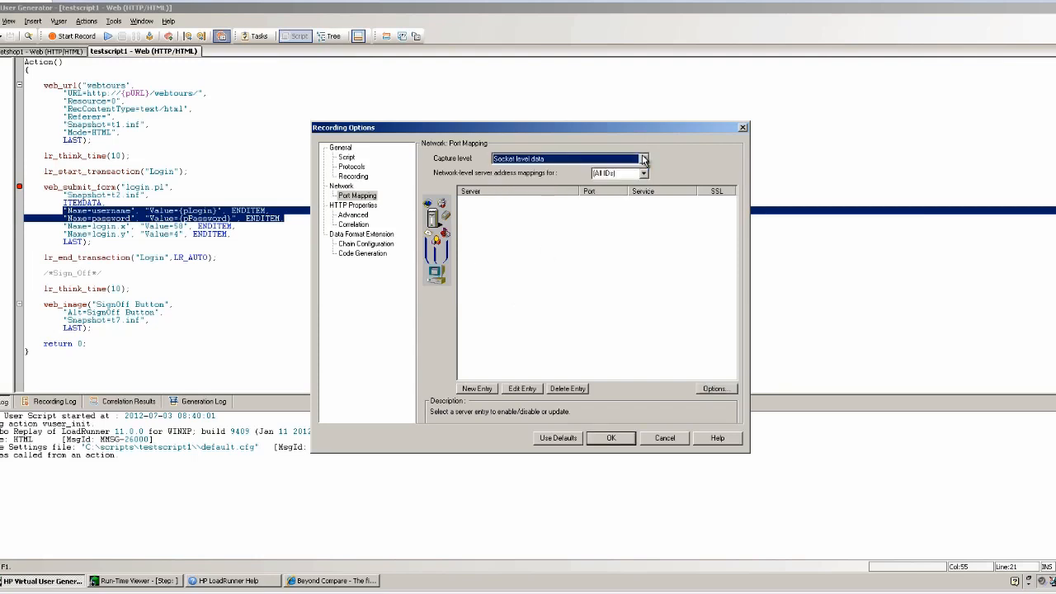
Step: Switch capture level to Socket and WinINet level data, then back to Socket level data
left_click(643, 158)
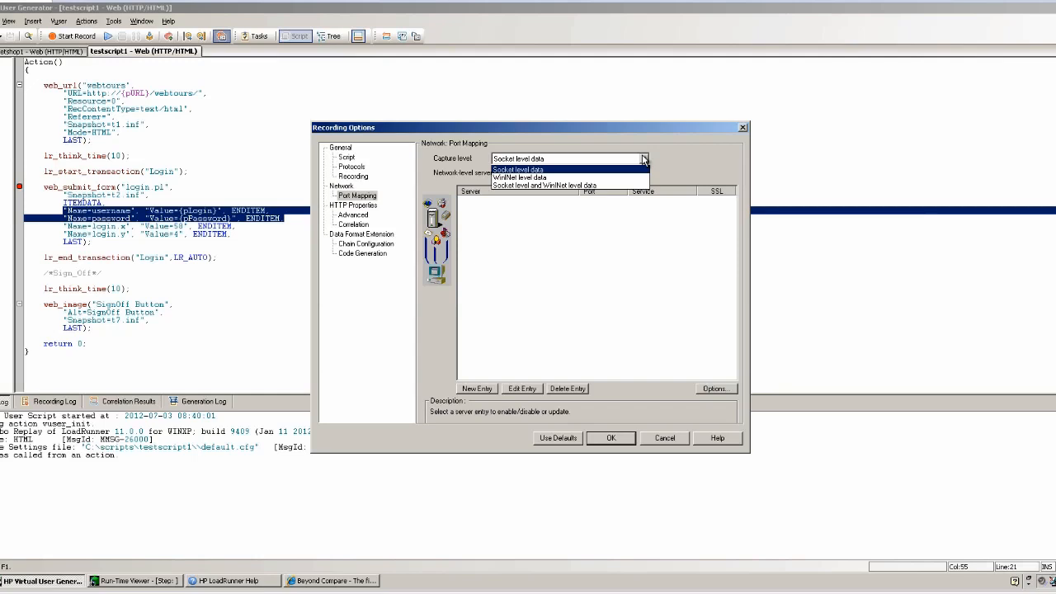
left_click(542, 184)
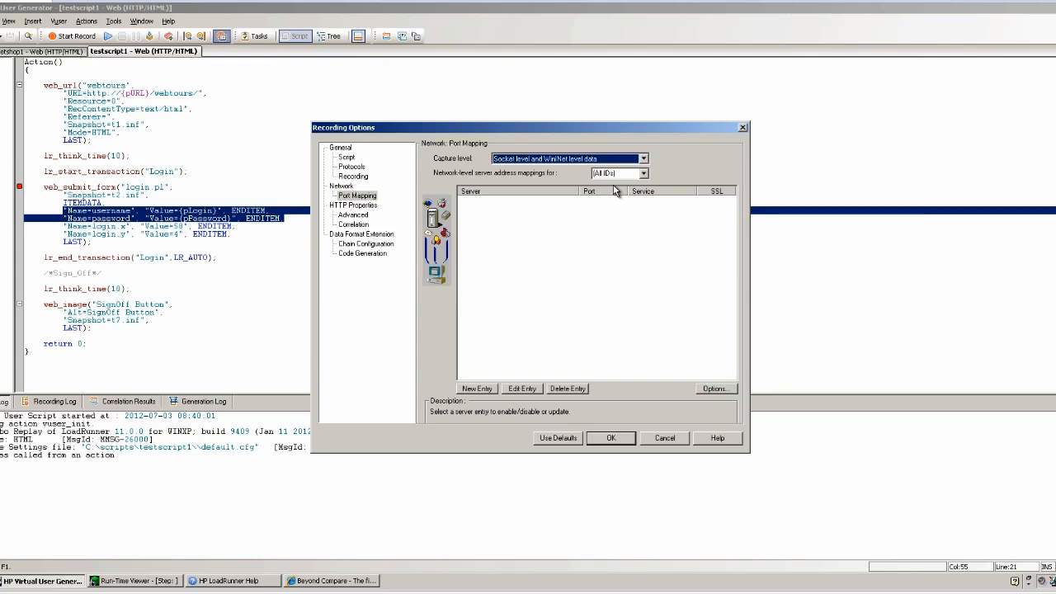
mouse_move(642, 177)
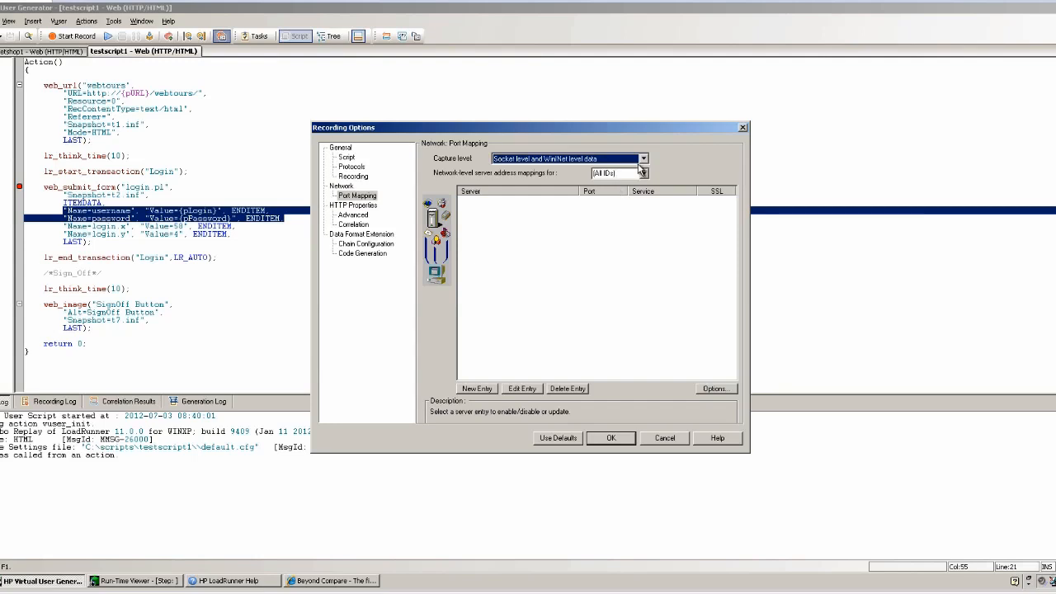
mouse_move(565, 167)
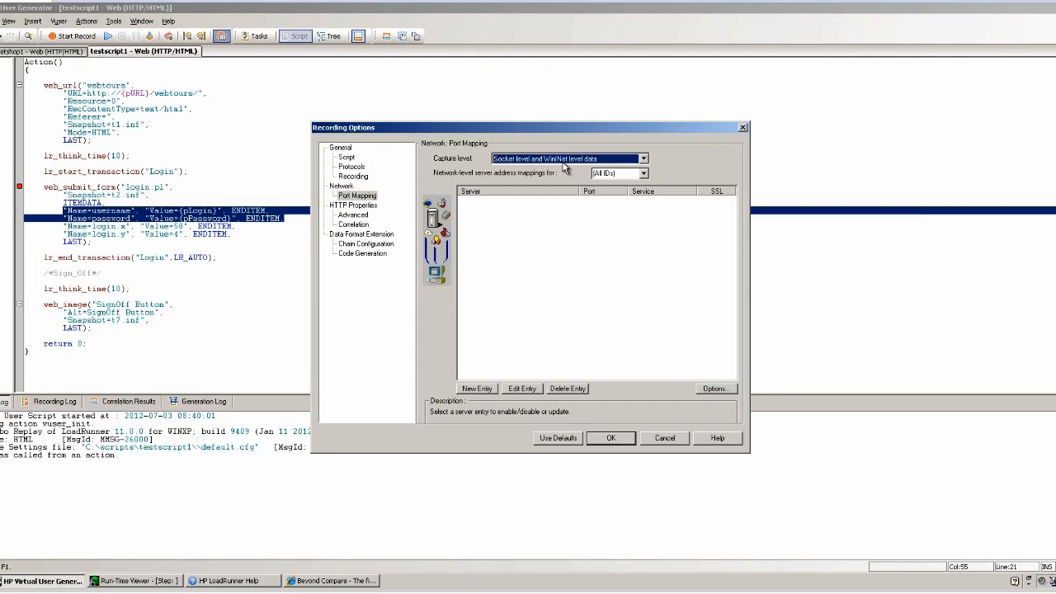
left_click(643, 158)
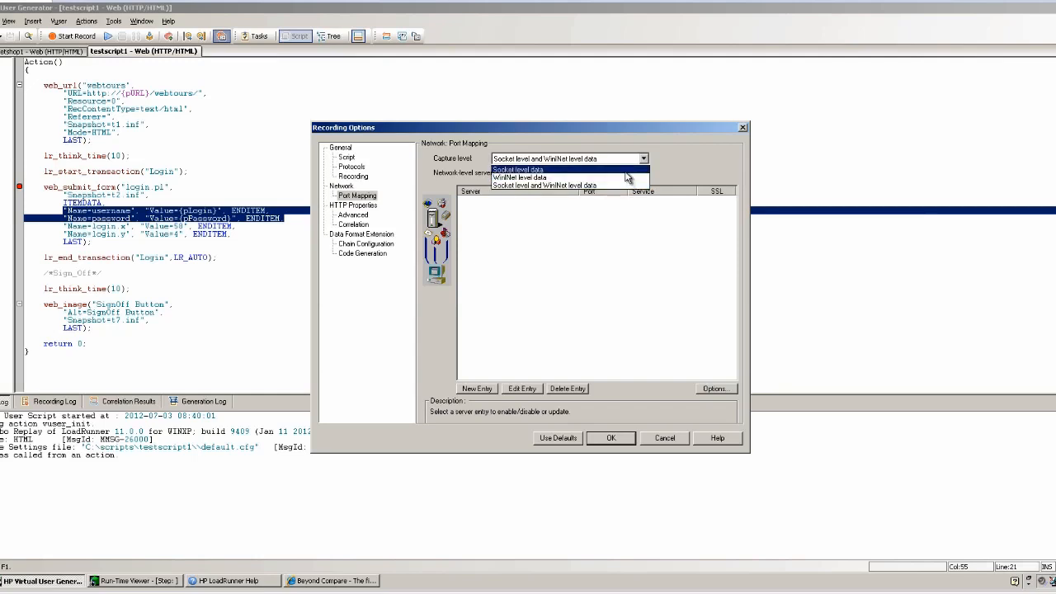
left_click(518, 169)
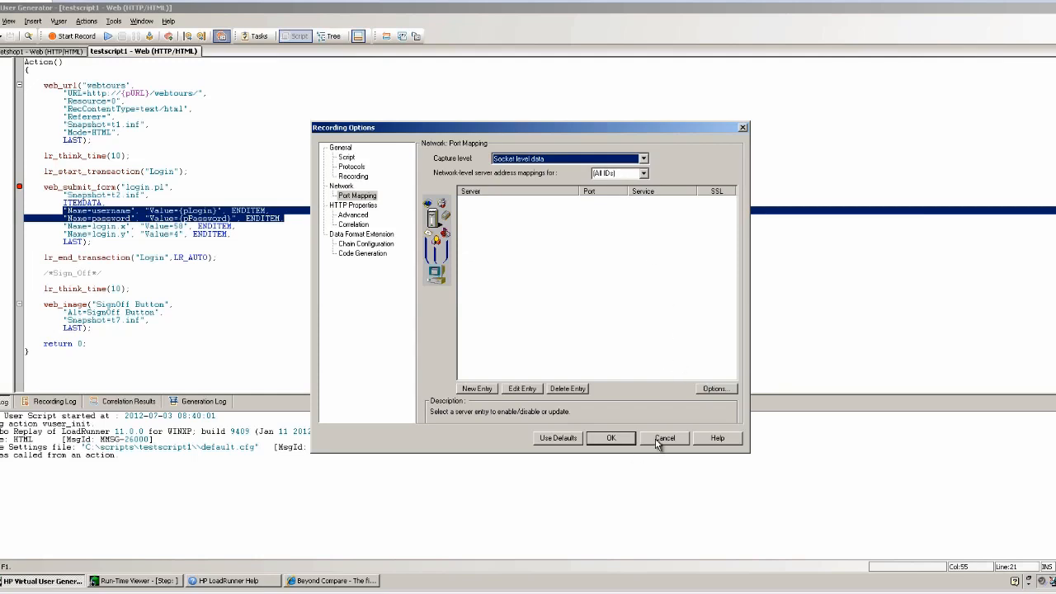
mouse_move(614, 372)
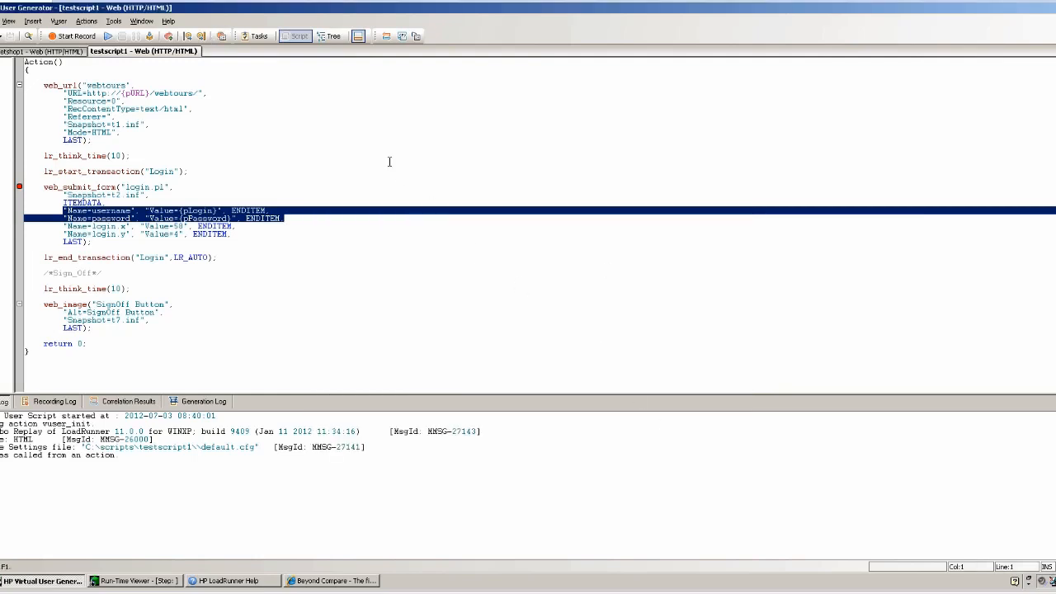
Step: Start Protocol Advisor's Analyze Application from Tools, then cancel without analysing
left_click(8, 20)
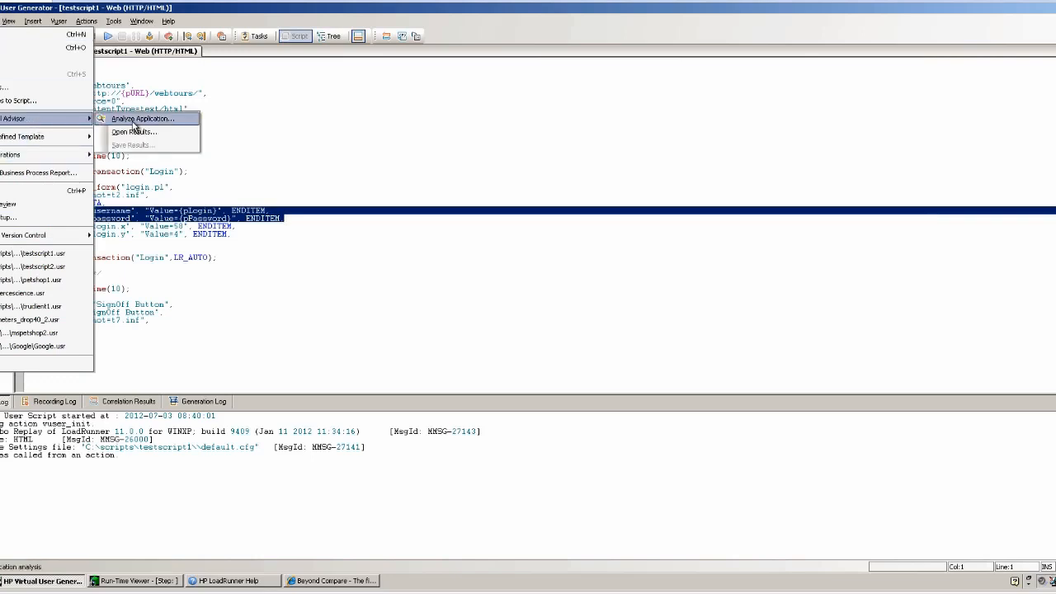
left_click(141, 118)
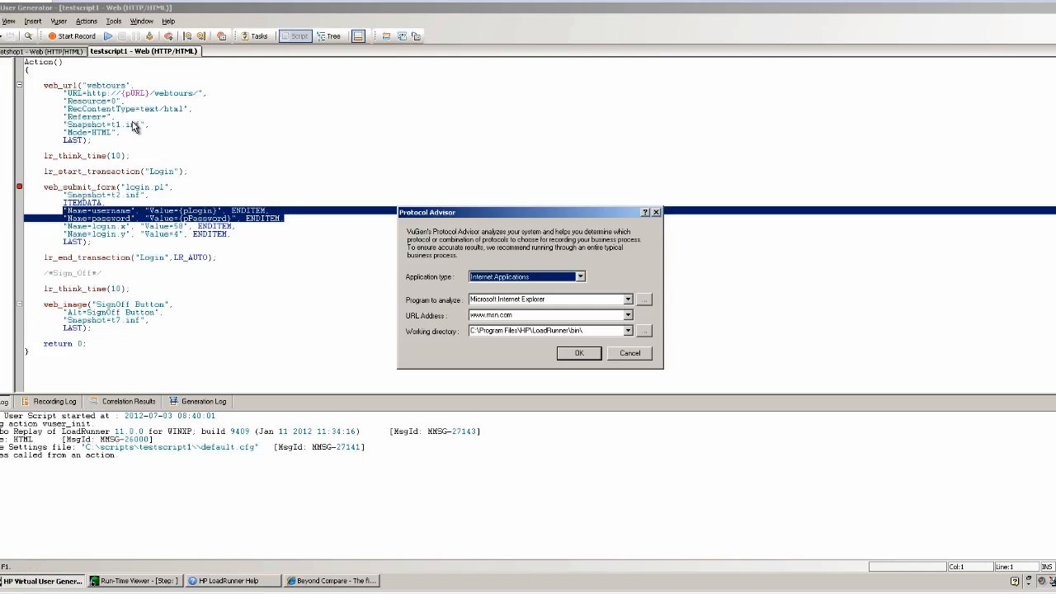
mouse_move(598, 351)
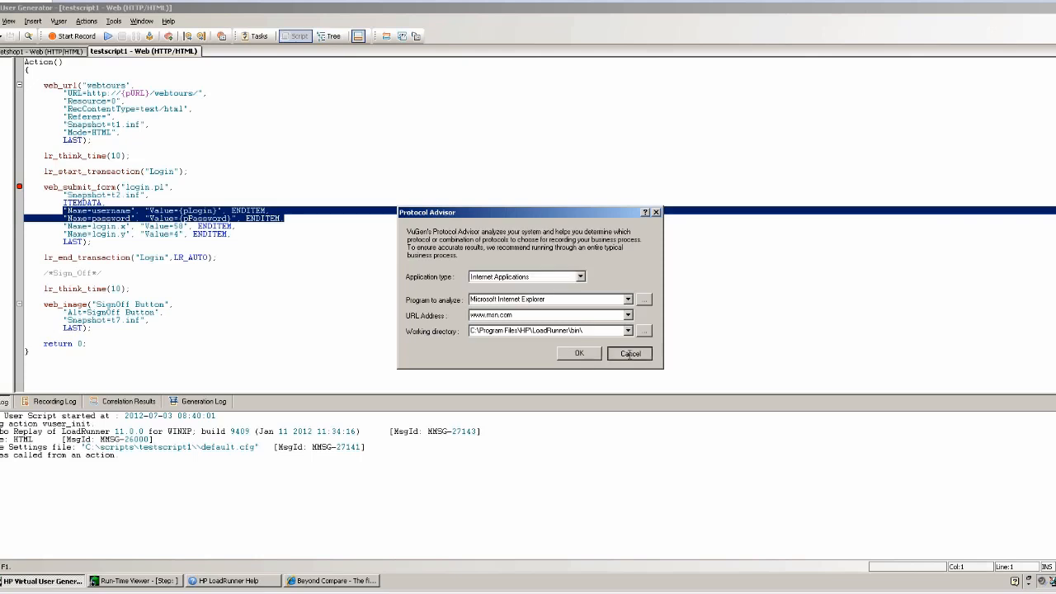
left_click(628, 353)
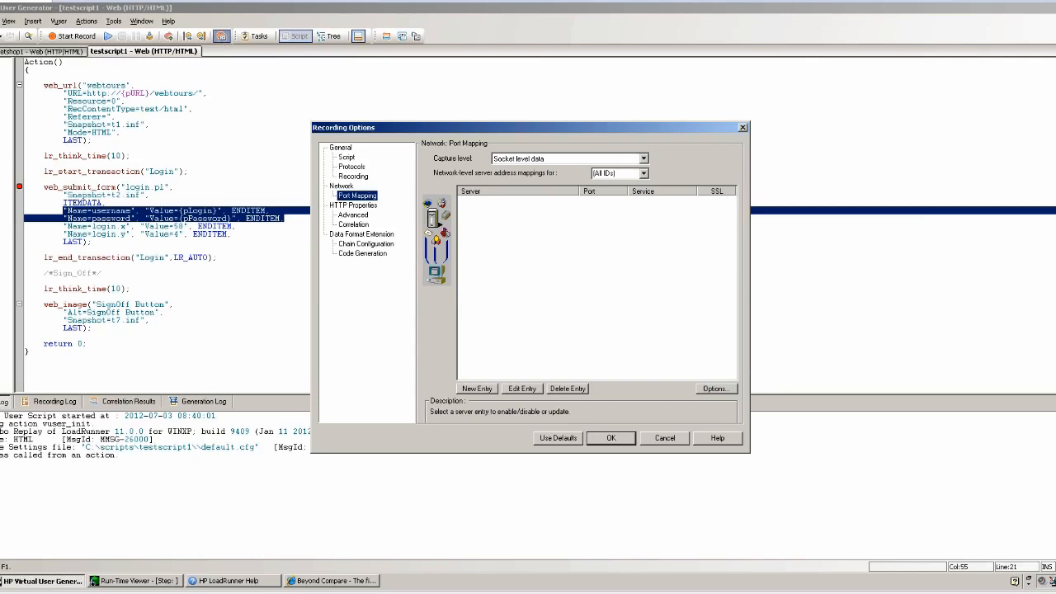
Step: Leave capture level at Socket level data and show HTTP Properties > Advanced
left_click(644, 158)
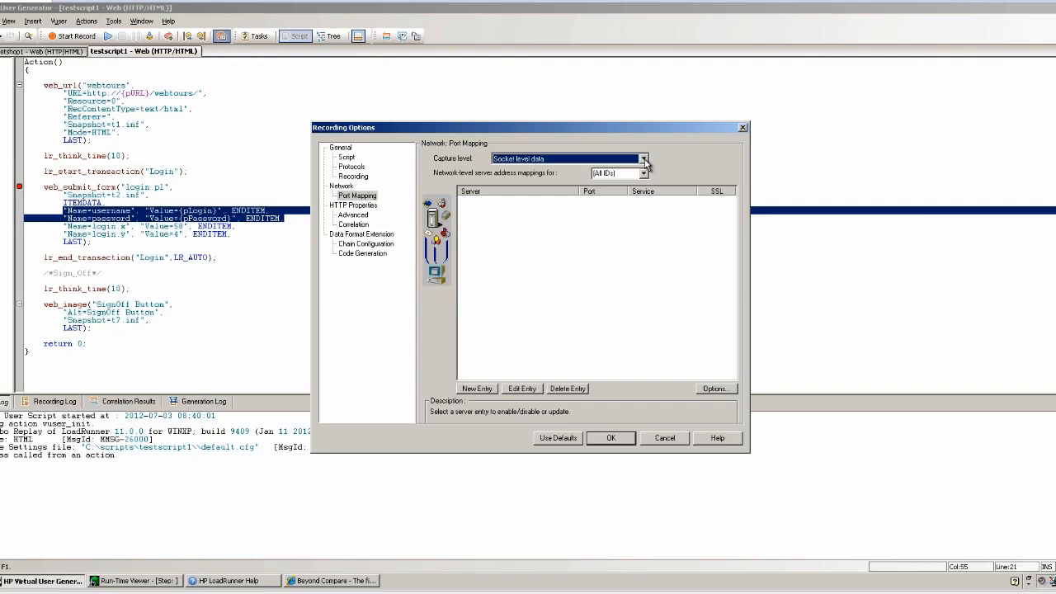
left_click(353, 215)
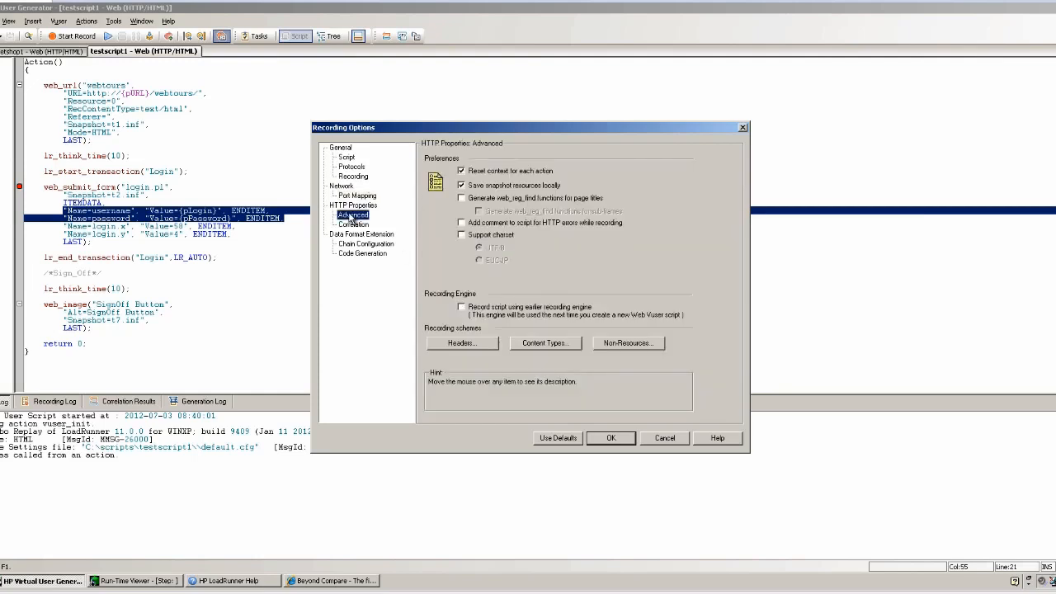
mouse_move(637, 280)
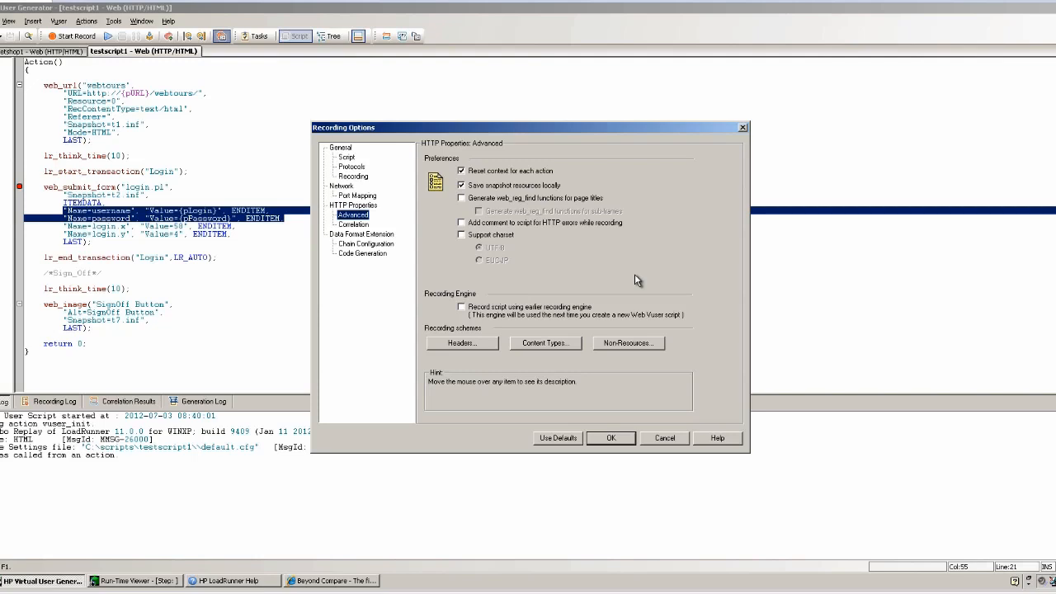
mouse_move(515, 181)
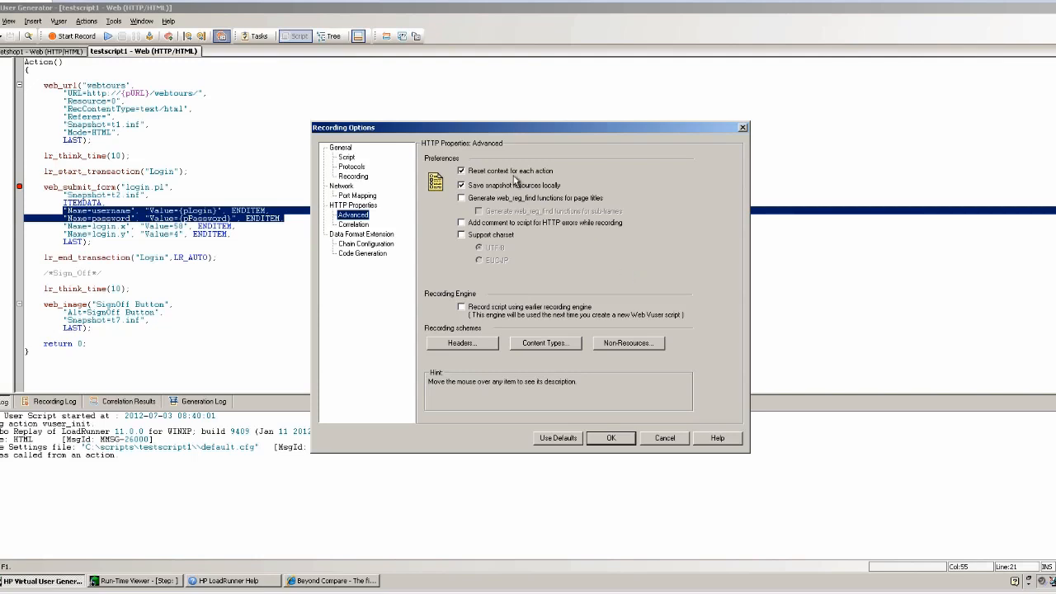
mouse_move(536, 185)
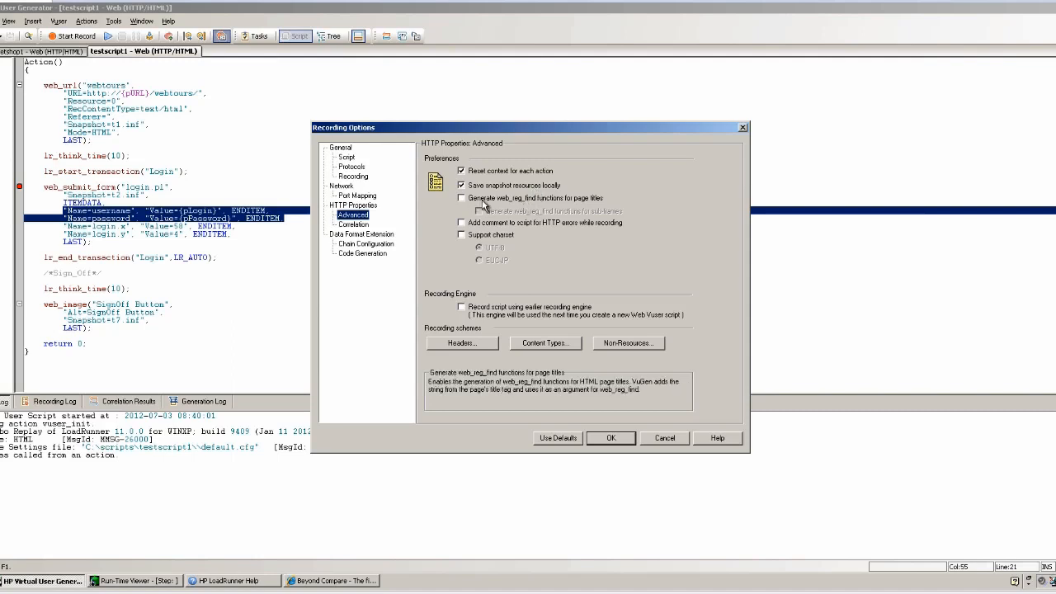
mouse_move(512, 202)
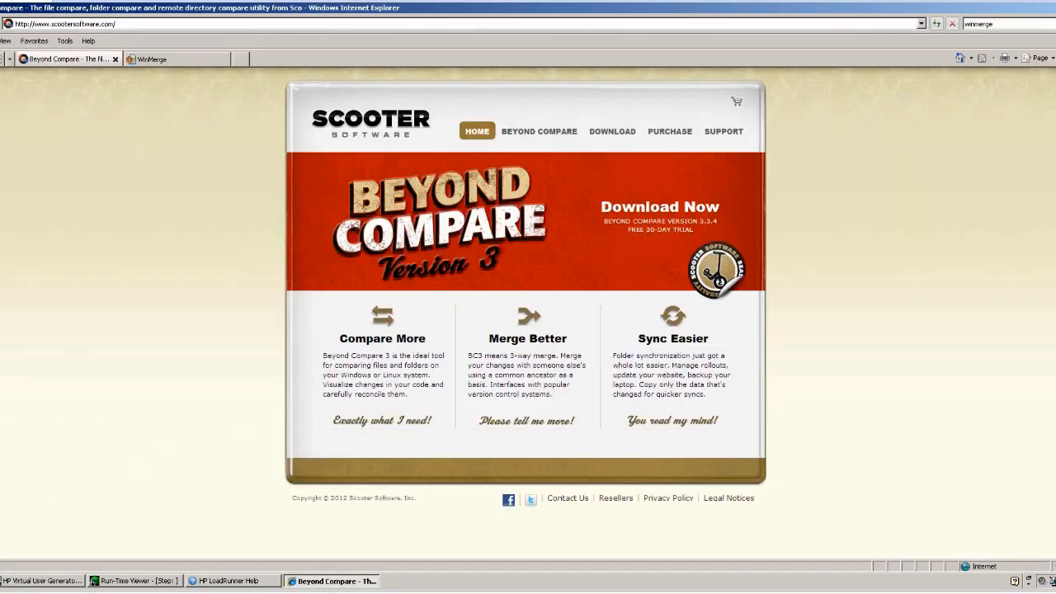
mouse_move(140, 14)
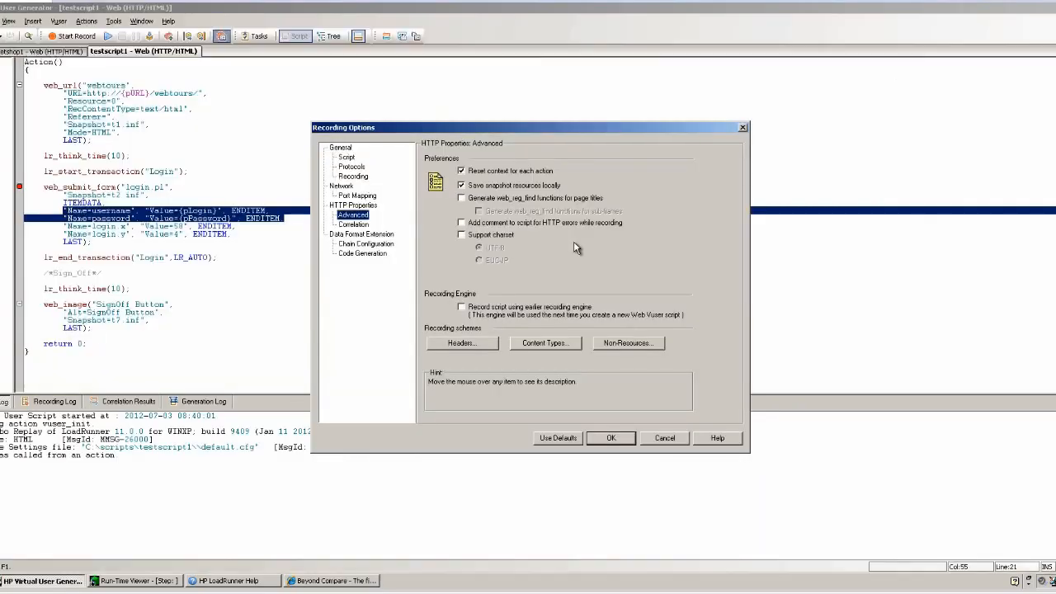
mouse_move(519, 260)
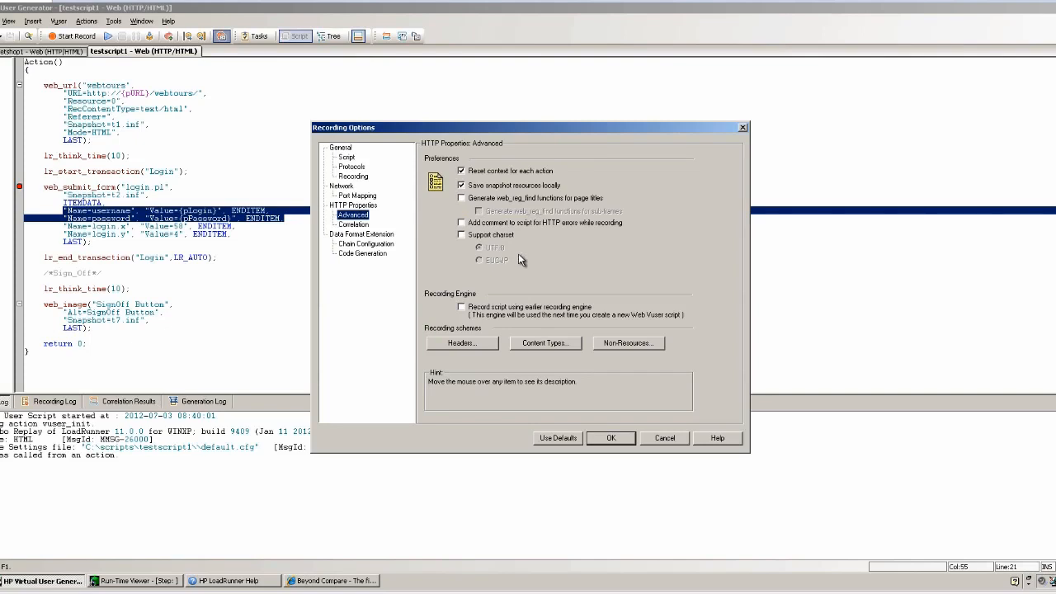
mouse_move(505, 235)
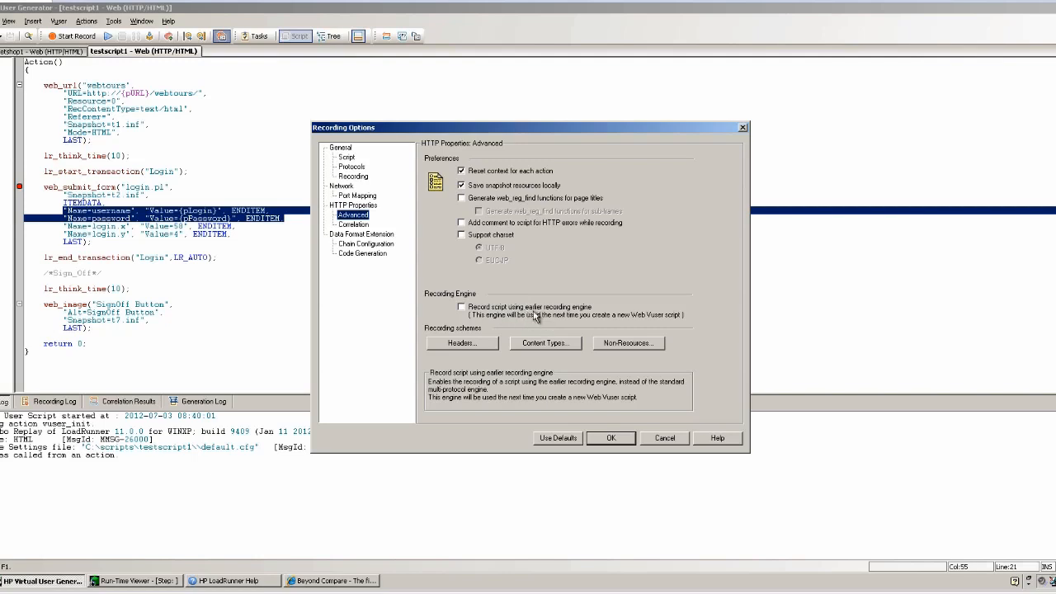
mouse_move(518, 320)
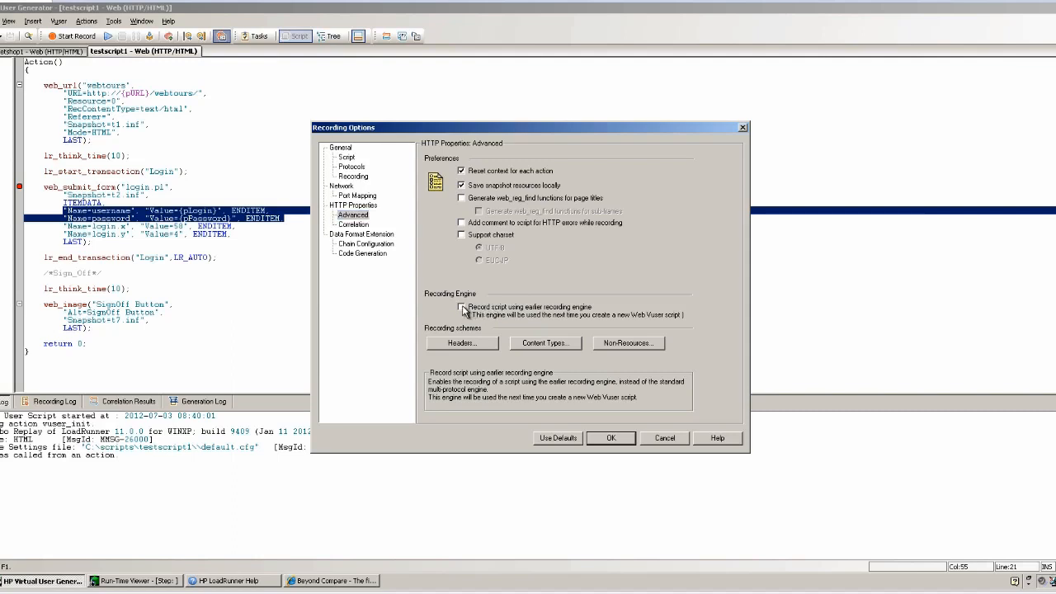
left_click(462, 342)
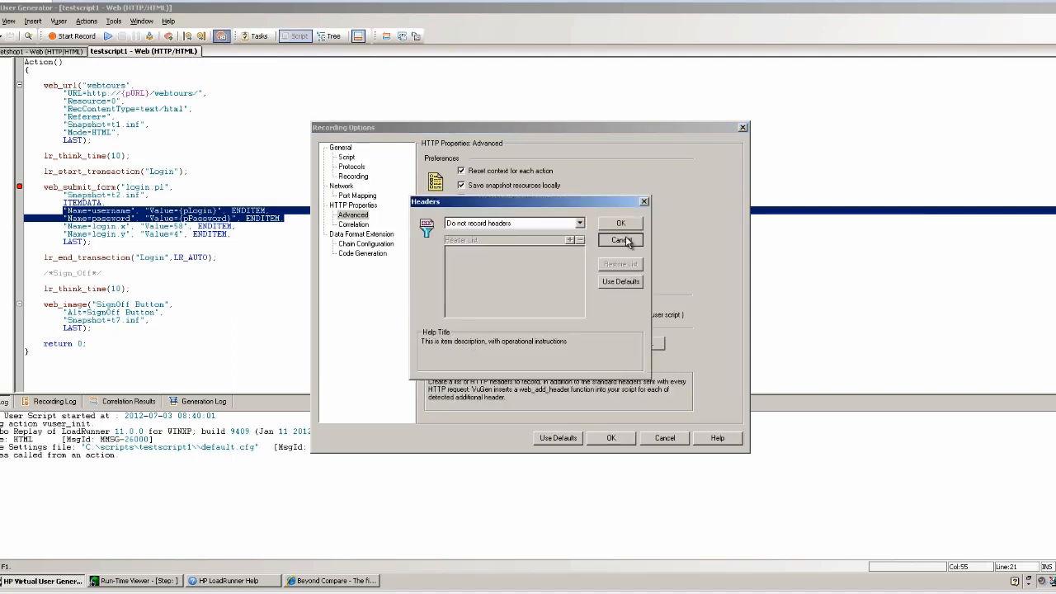
left_click(619, 240)
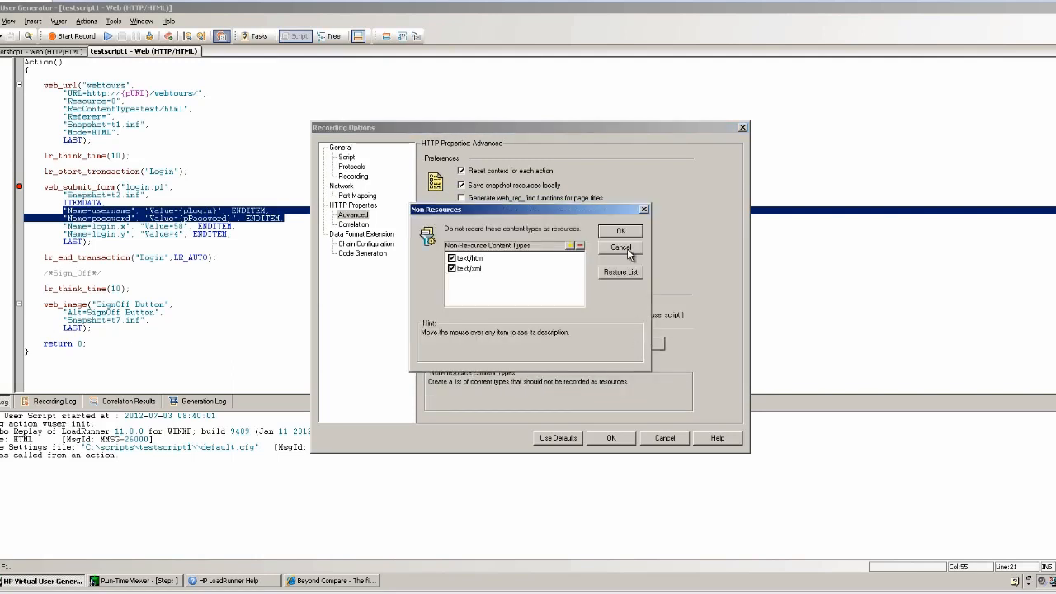
left_click(620, 247)
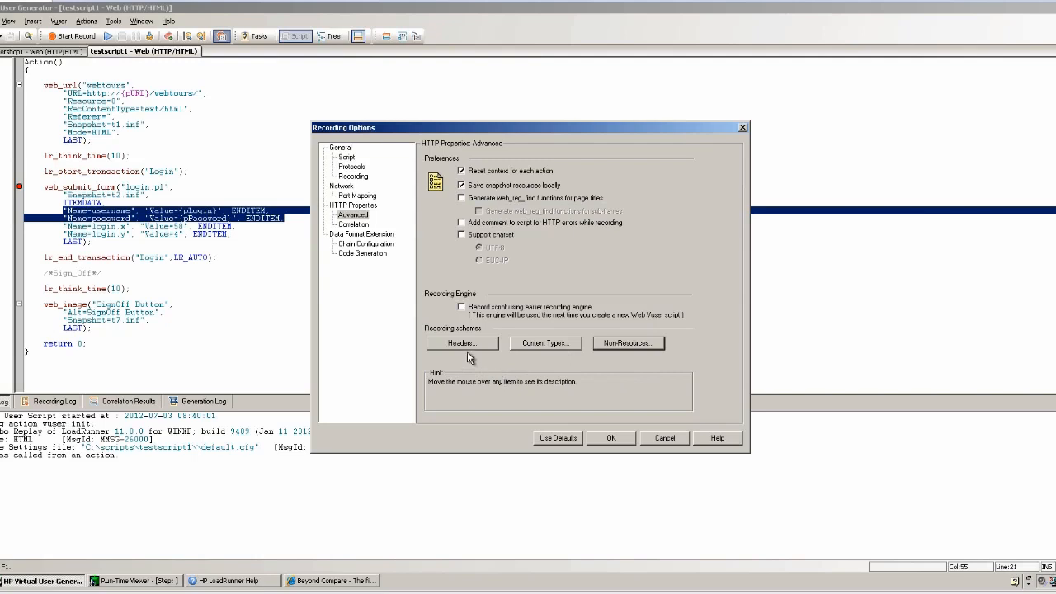
mouse_move(494, 262)
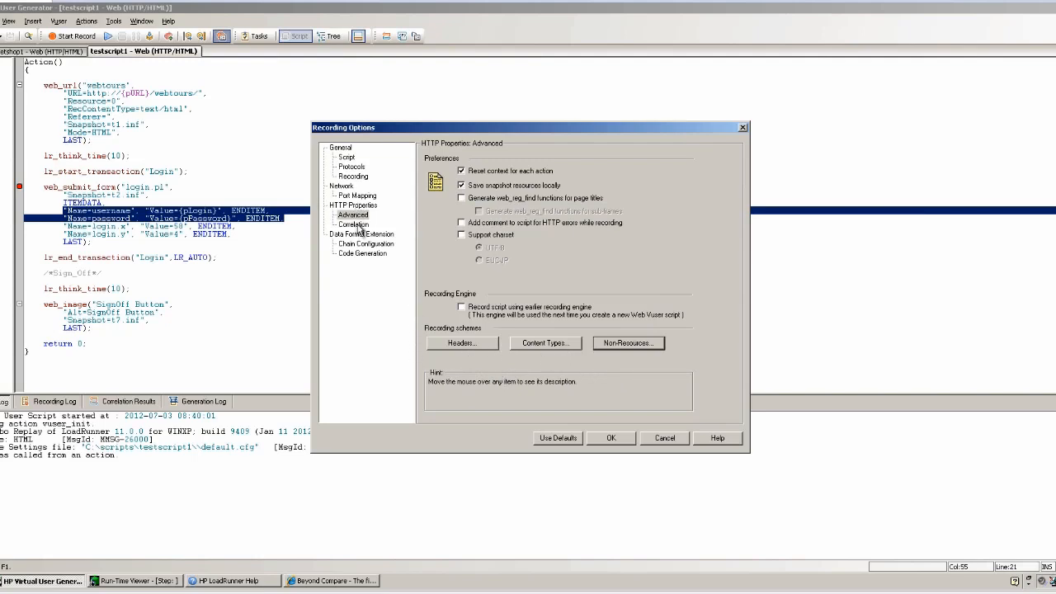
Step: Show HTTP Properties > Correlation and enable correlation during recording
left_click(353, 224)
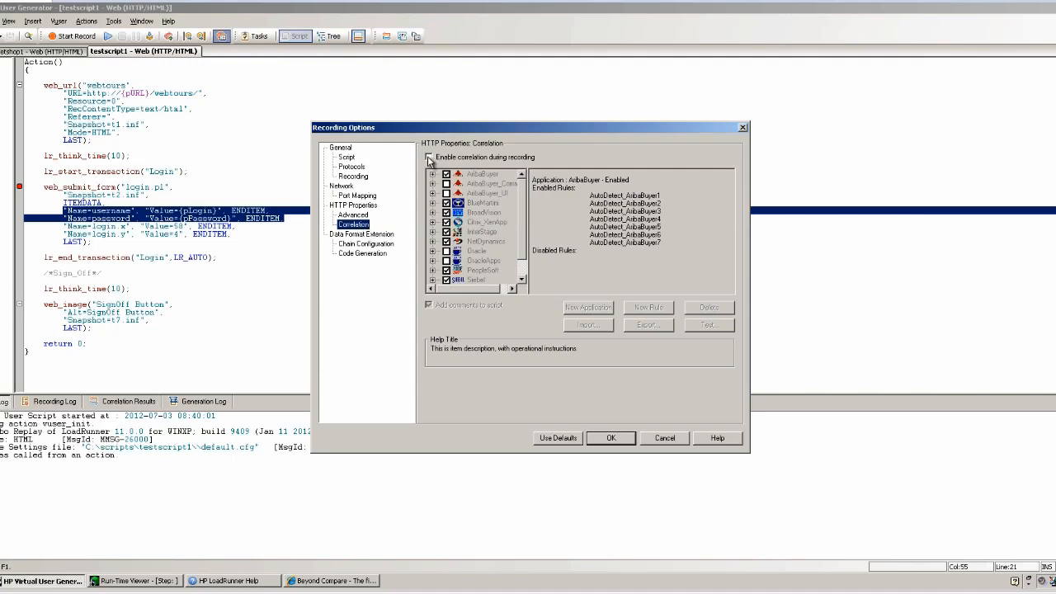
left_click(429, 157)
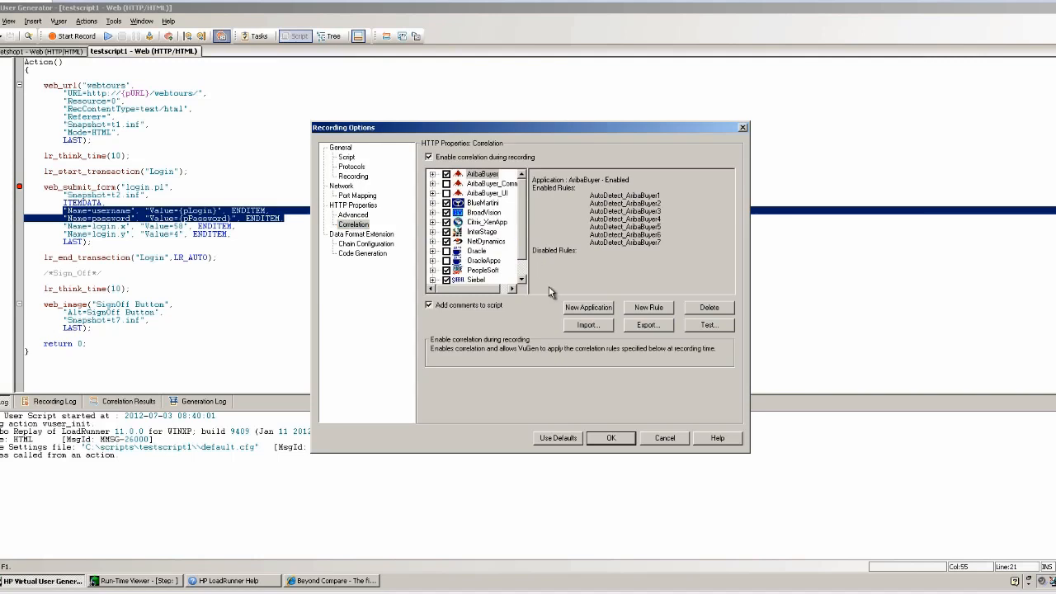
mouse_move(503, 237)
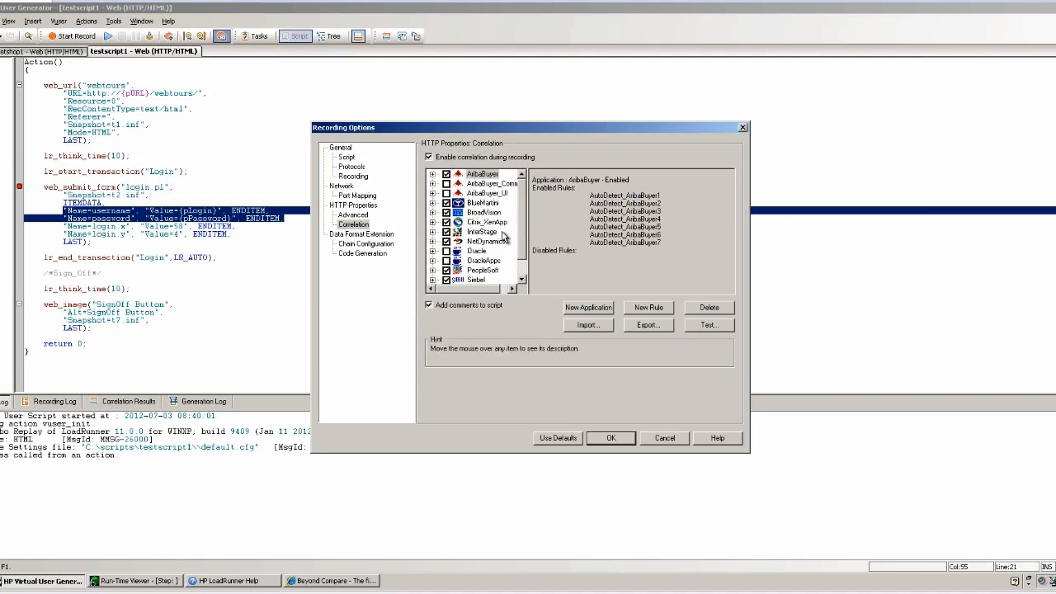
scroll("down", 3)
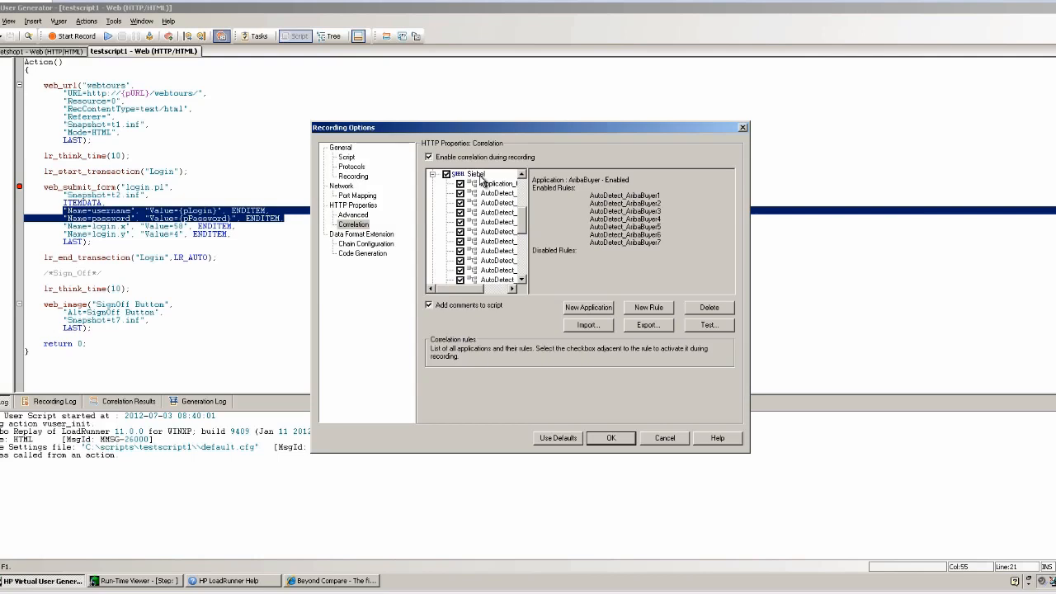
Step: Expand Siebel and inspect the first rule's boundary values without changing them
left_click(495, 182)
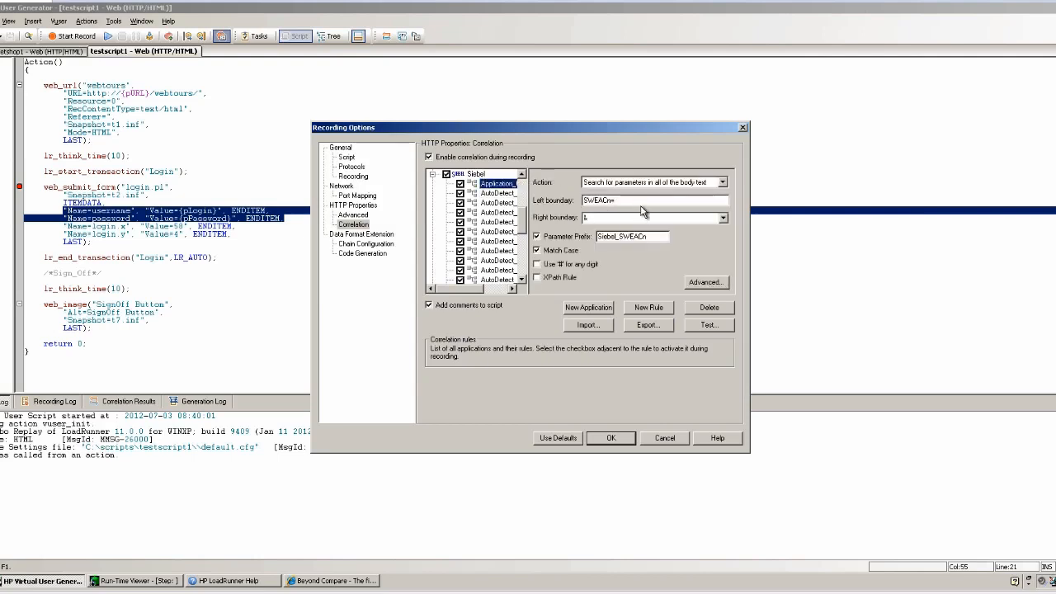
left_click(651, 200)
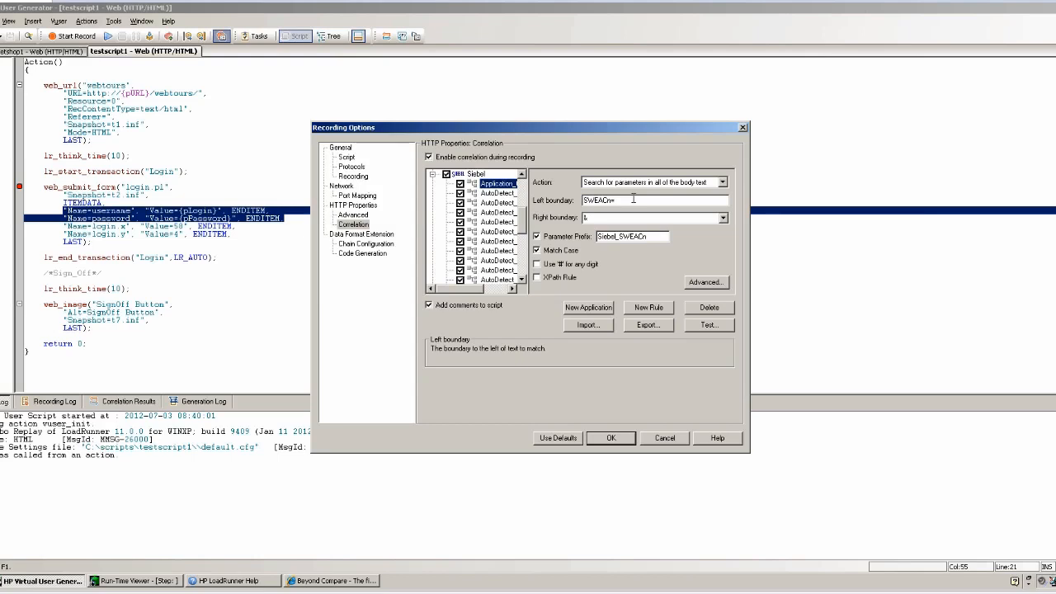
left_click(498, 279)
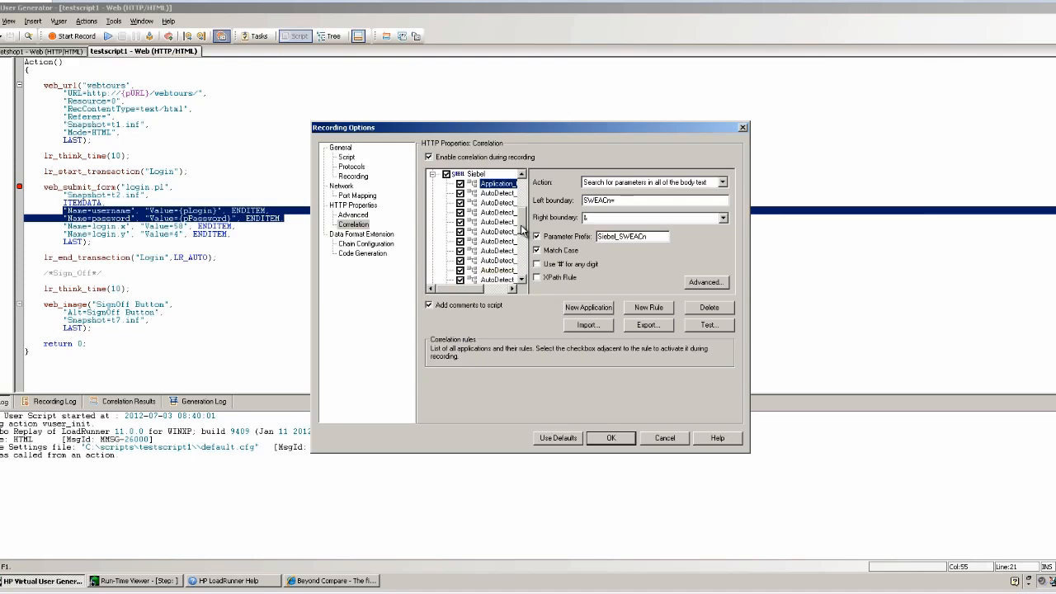
left_click(652, 200)
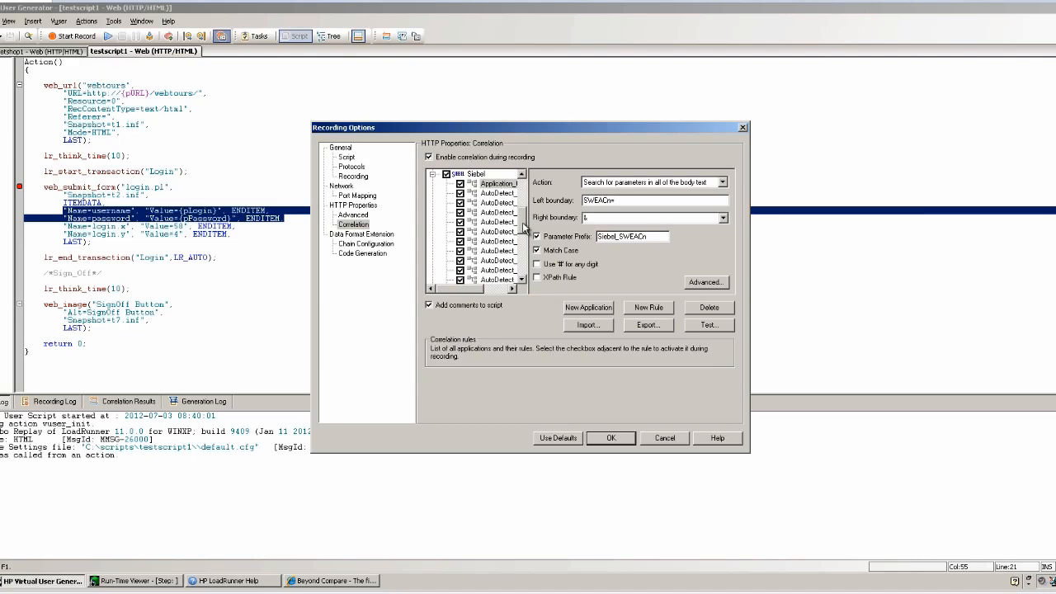
left_click(651, 200)
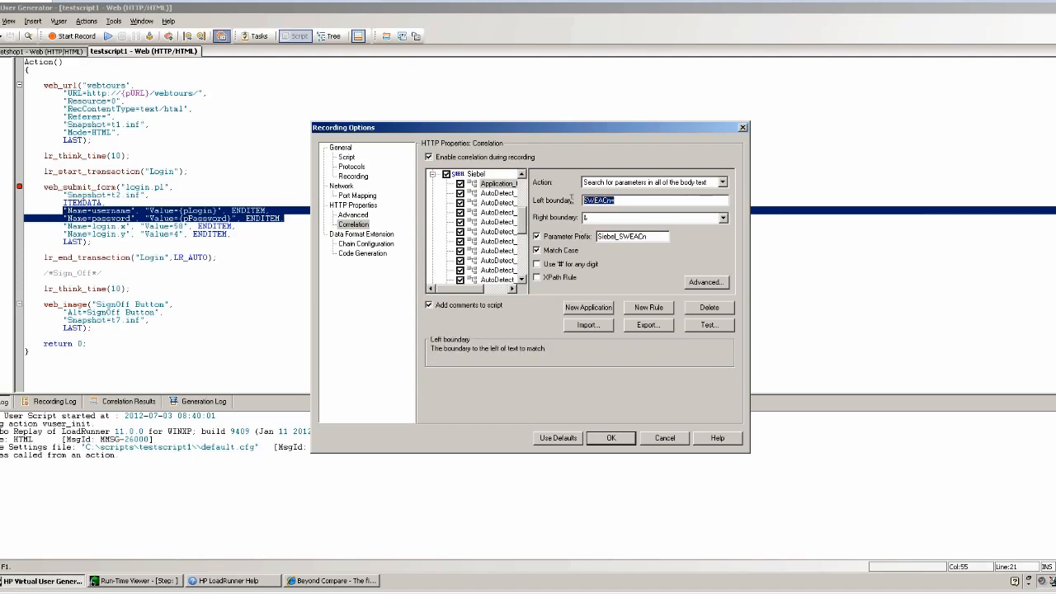
left_click(651, 218)
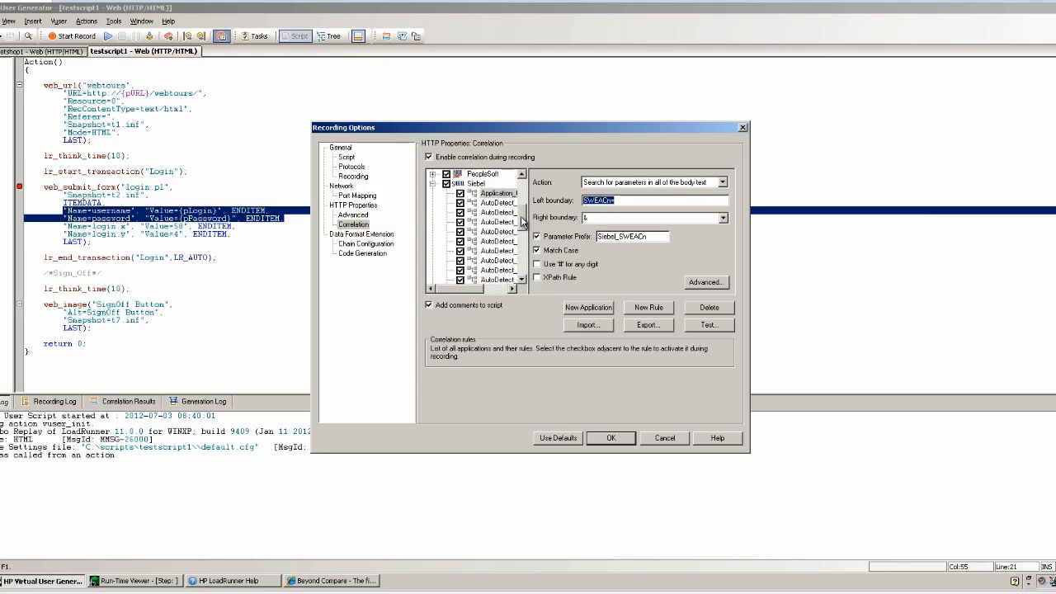
scroll("up", 3)
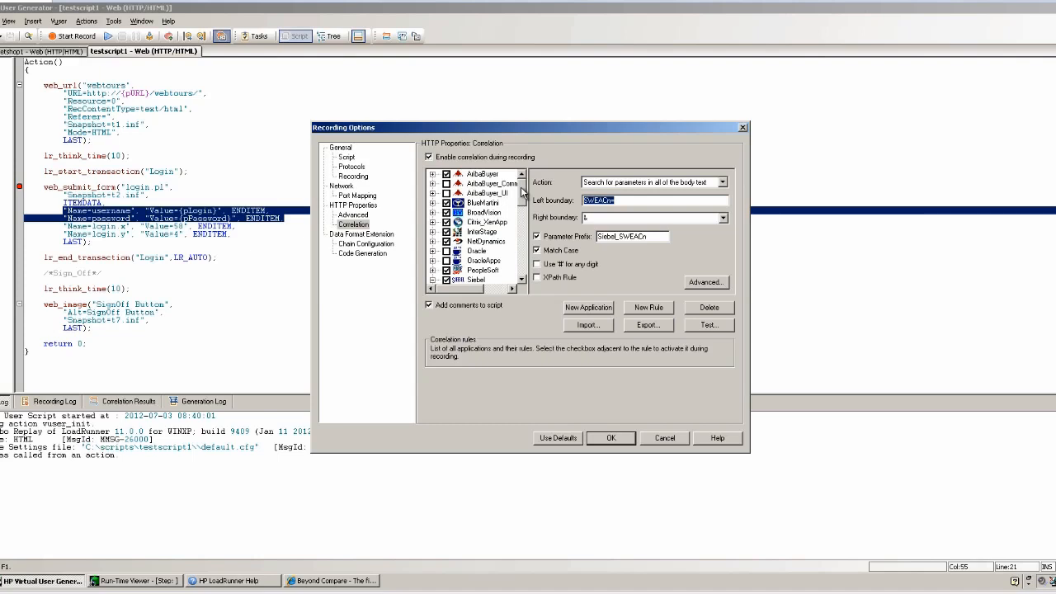
mouse_move(636, 288)
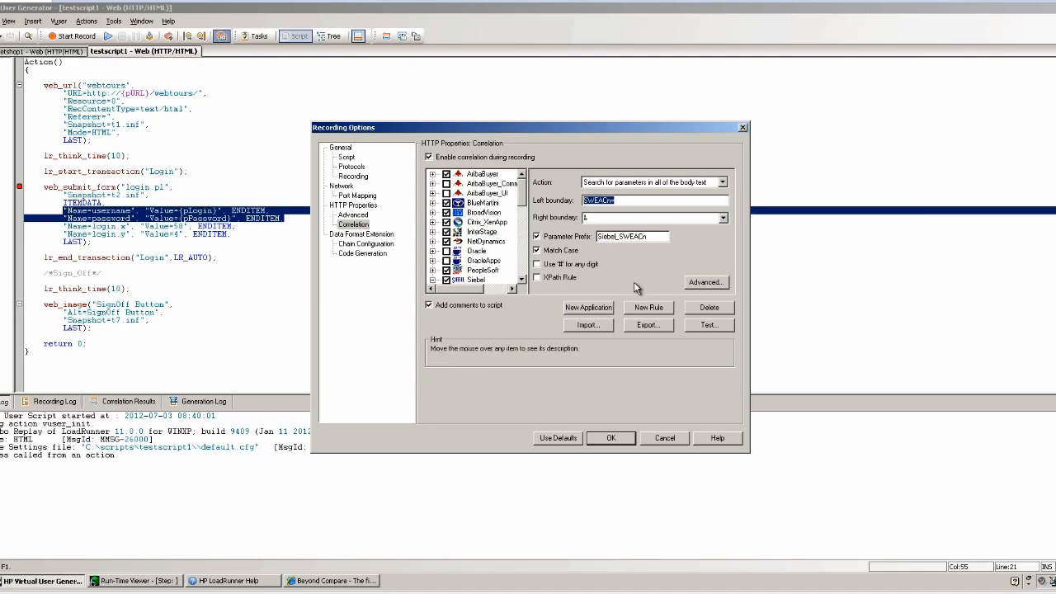
mouse_move(621, 293)
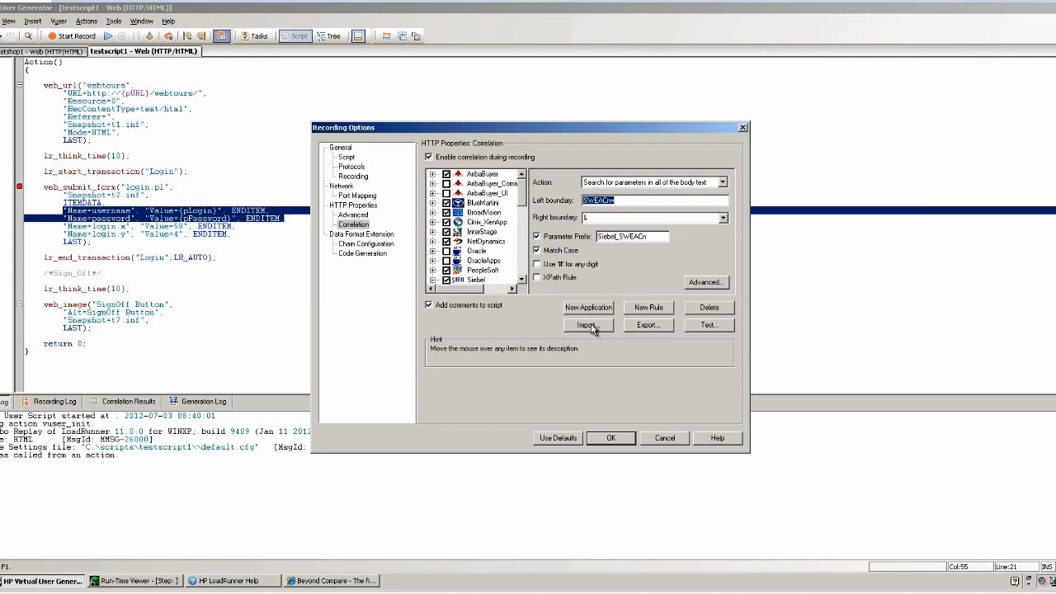
Step: Import ViewStates.cor from the Desktop, adding rules ViewState1 and ViewState2
left_click(587, 325)
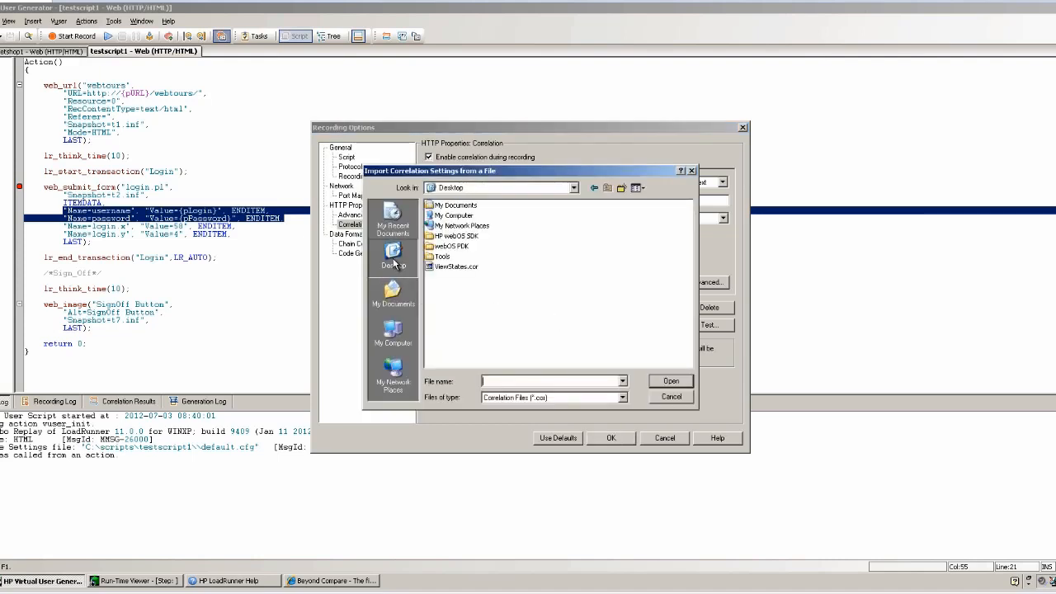
left_click(455, 266)
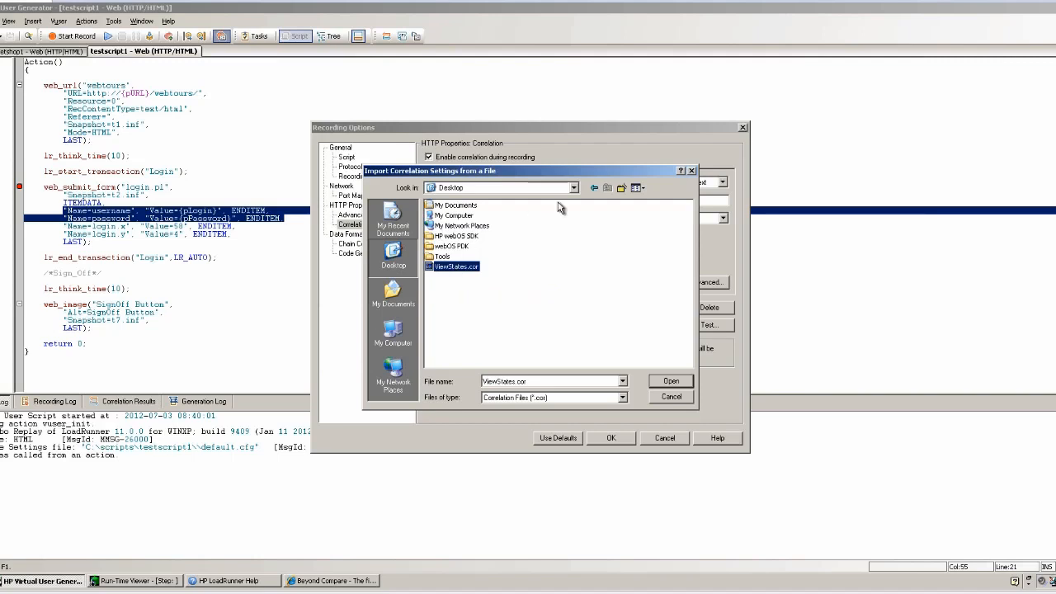
left_click_drag(544, 170, 630, 105)
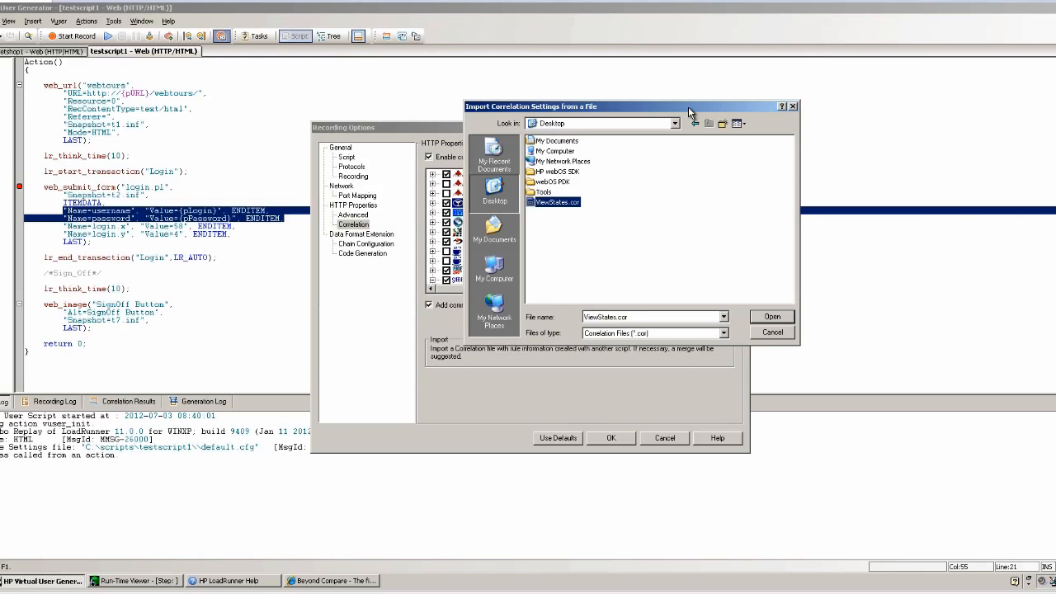
mouse_move(762, 334)
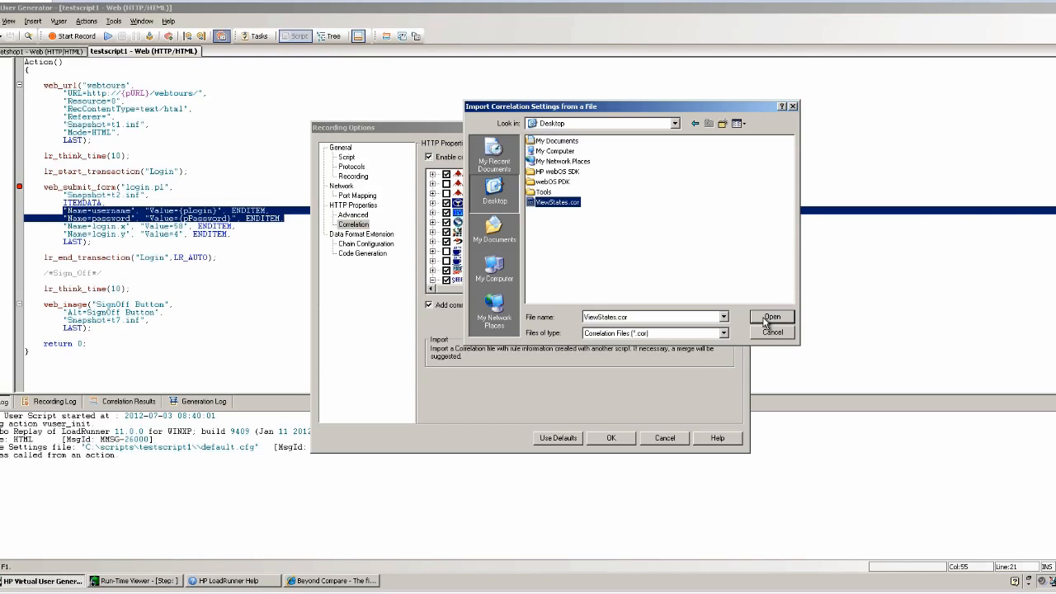
left_click(771, 331)
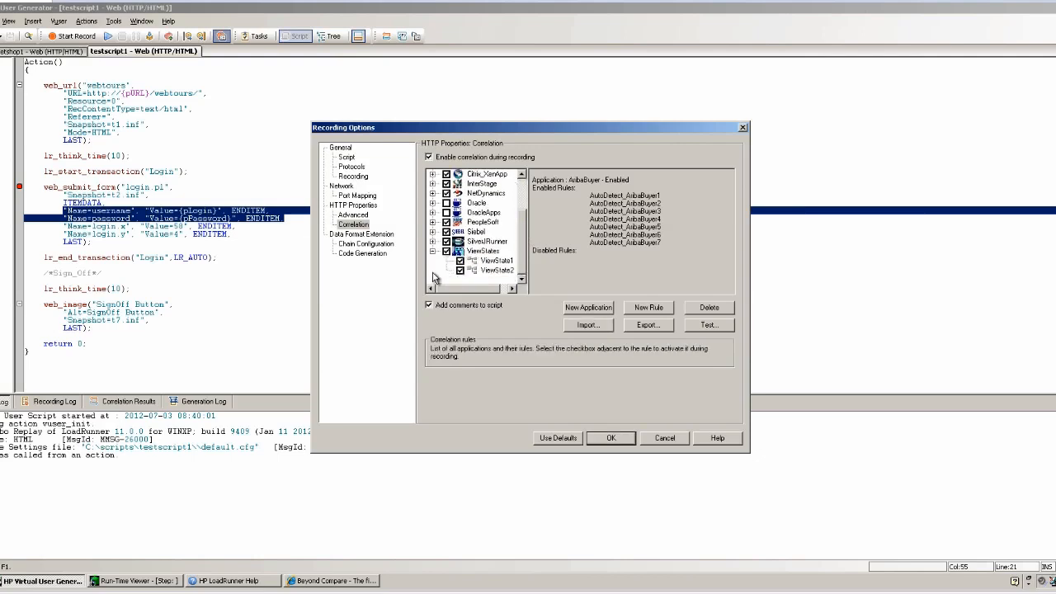
Step: Inspect the ViewState1 and ViewState2 rules and the ViewStates application summary
left_click(483, 250)
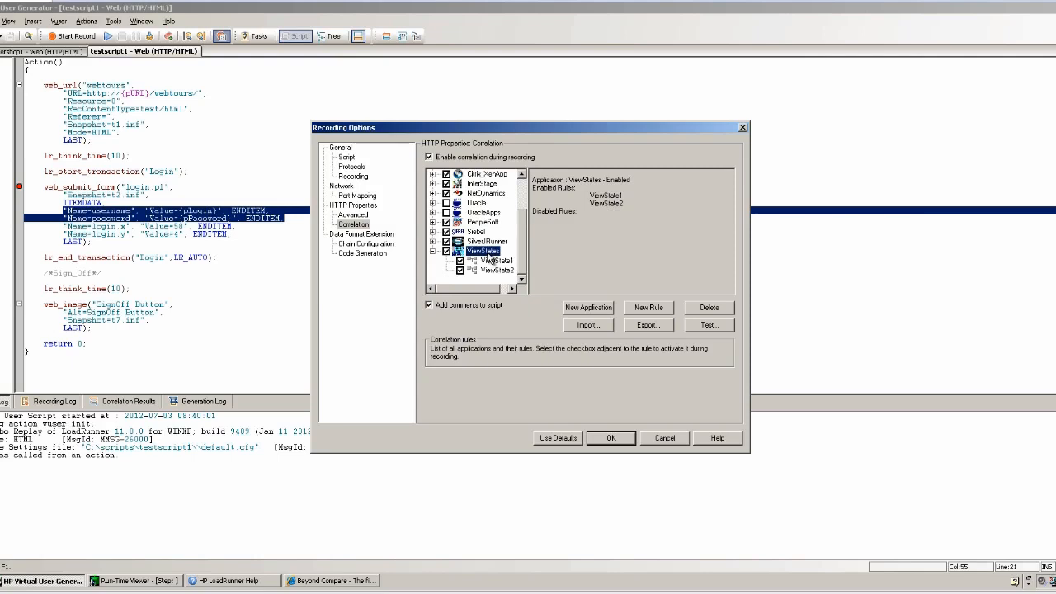
left_click(496, 260)
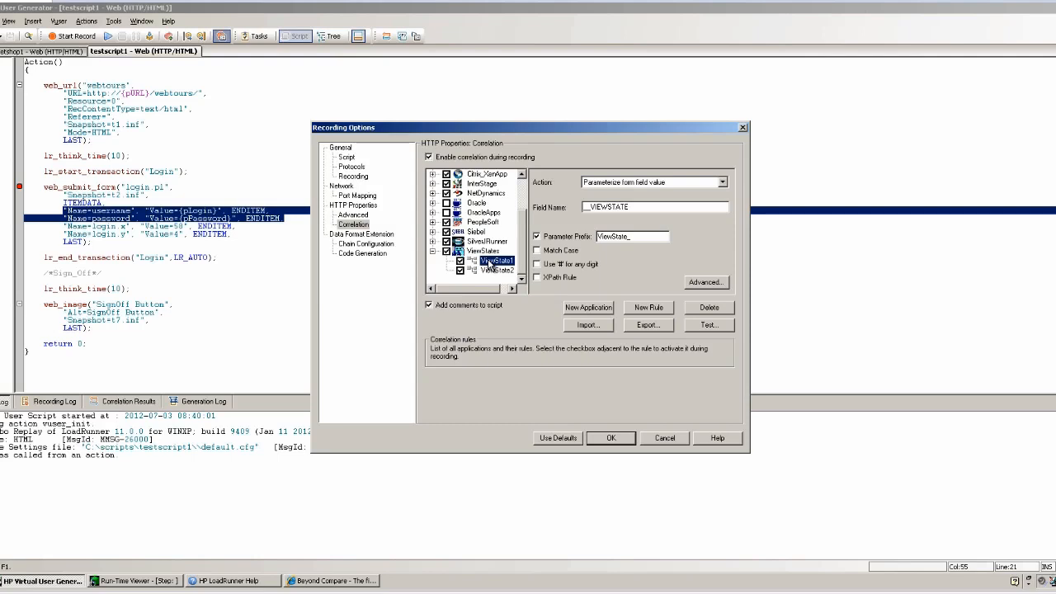
left_click(495, 270)
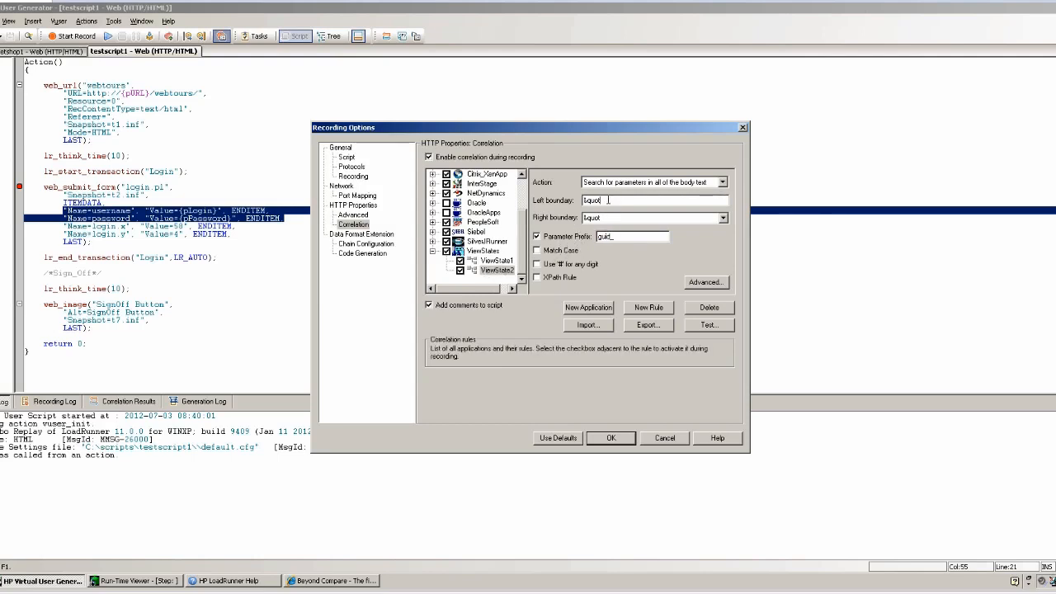
left_click(497, 261)
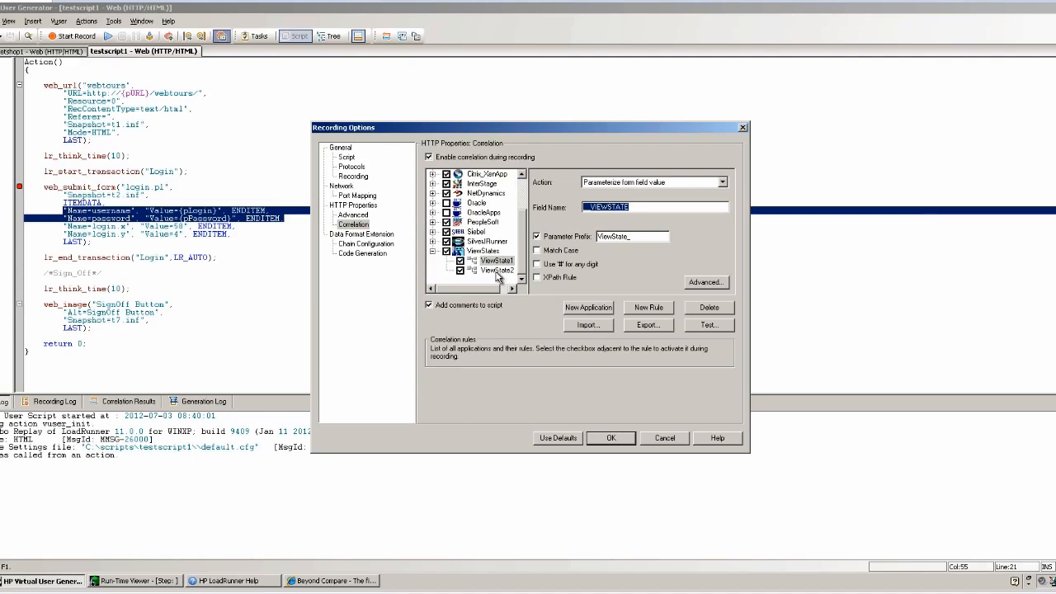
mouse_move(547, 262)
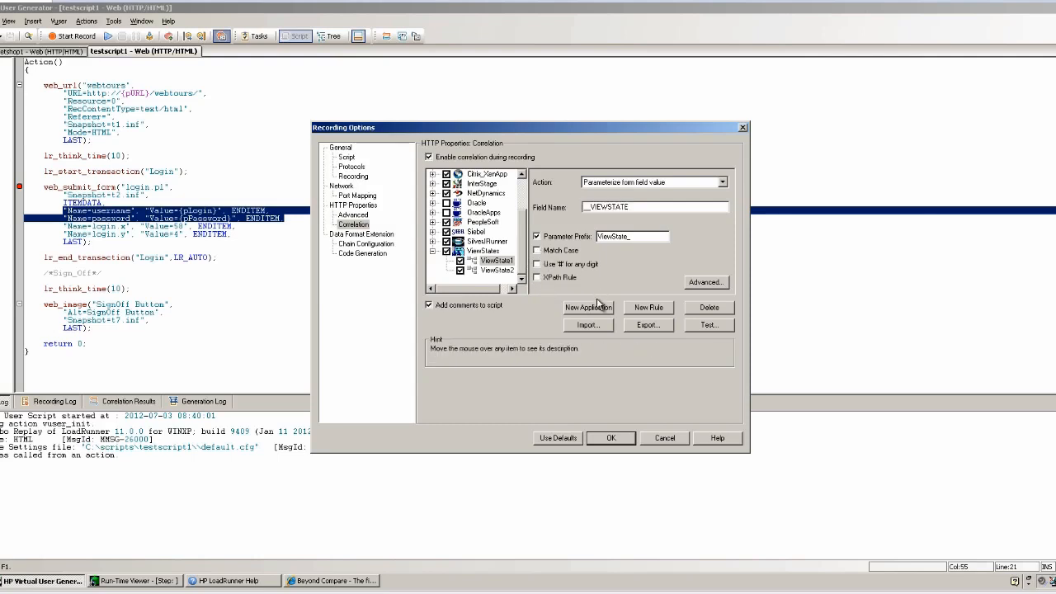
left_click(483, 251)
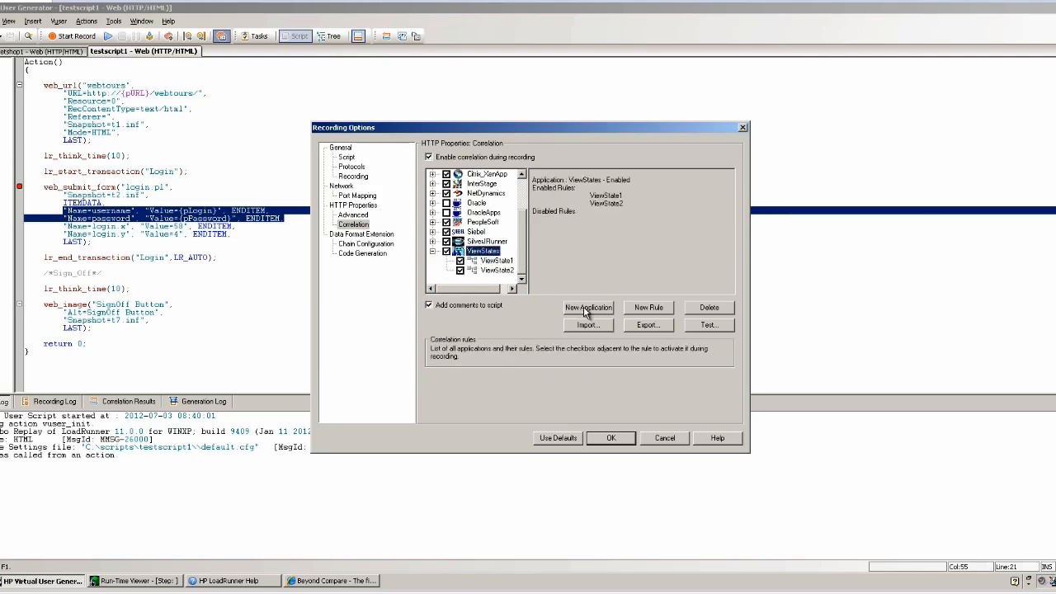
Step: Create application 'test' with rule scott1 bounded by leftone and rightone, comments off
left_click(587, 307)
type("test")
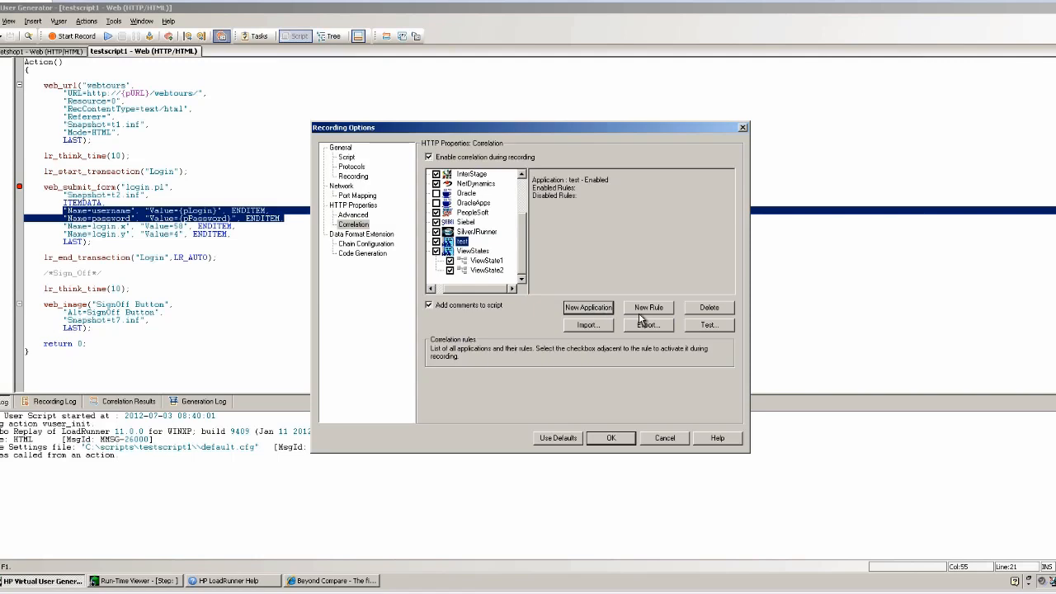
left_click(649, 307)
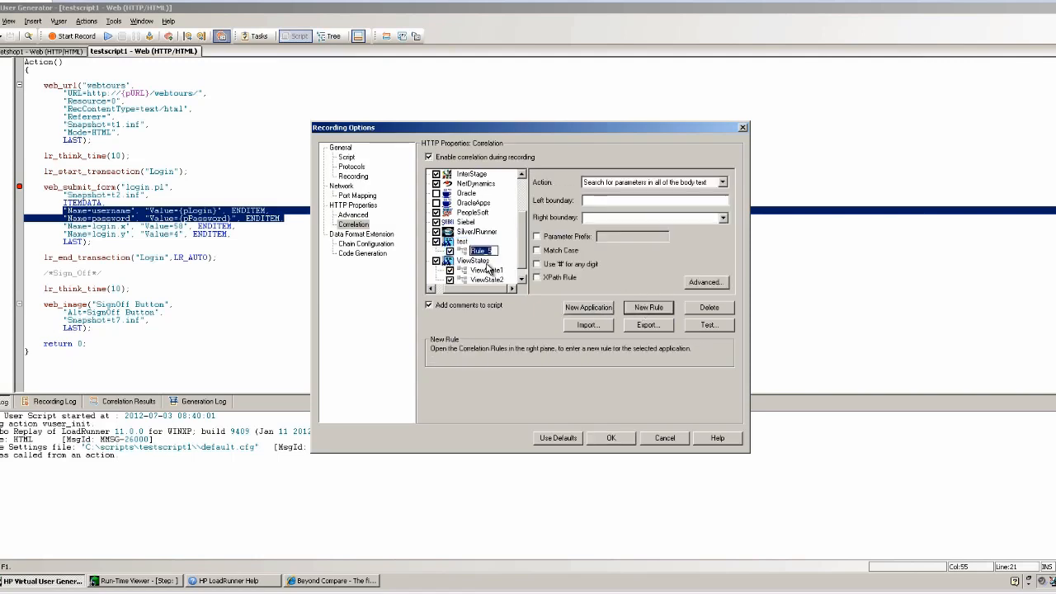
left_click(473, 260)
type("scott1")
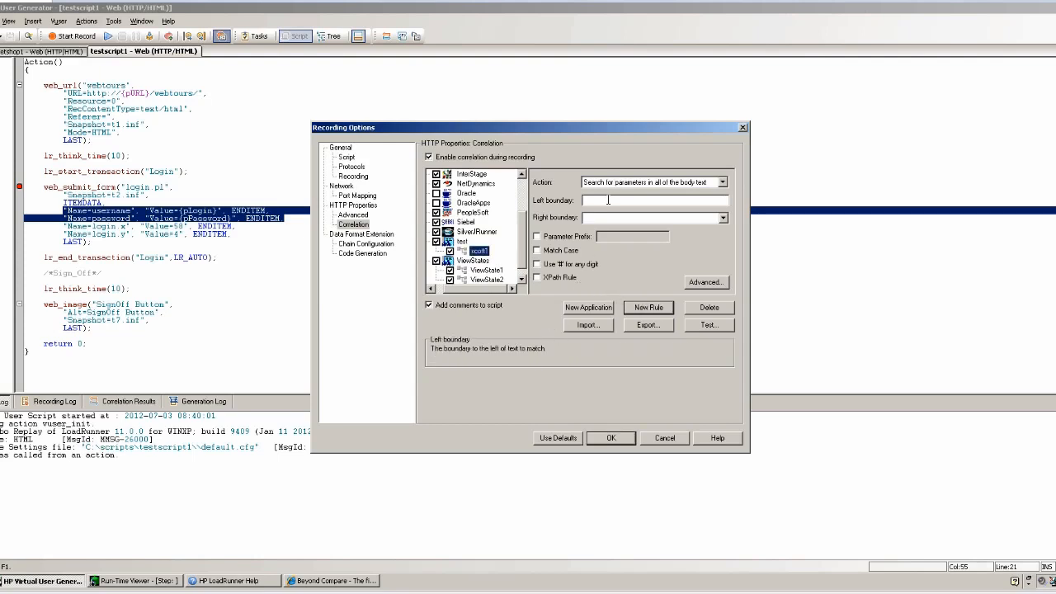
type("leftone")
left_click(655, 217)
type("rightone")
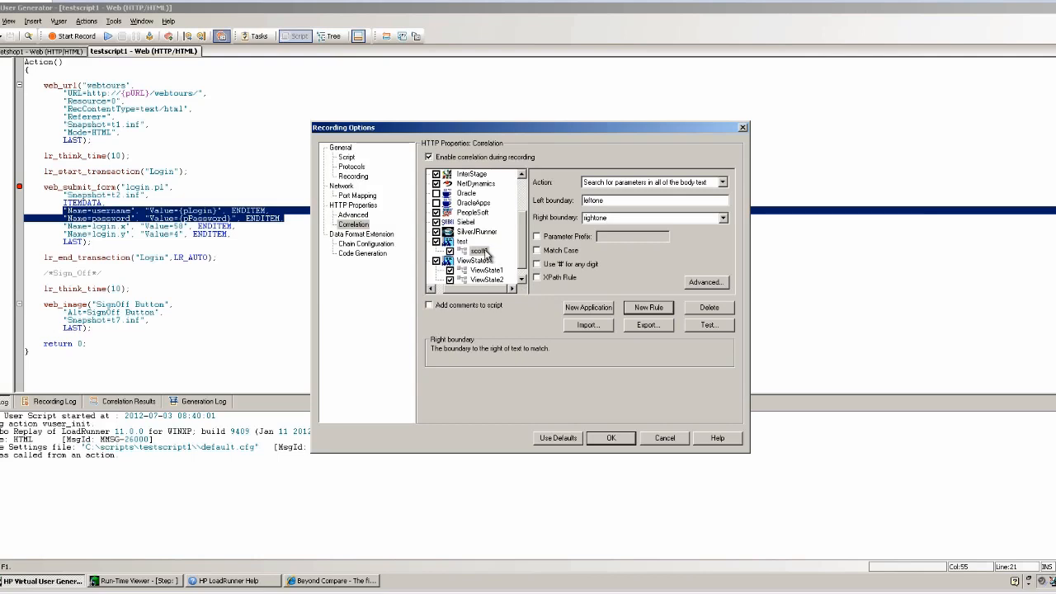
left_click(478, 250)
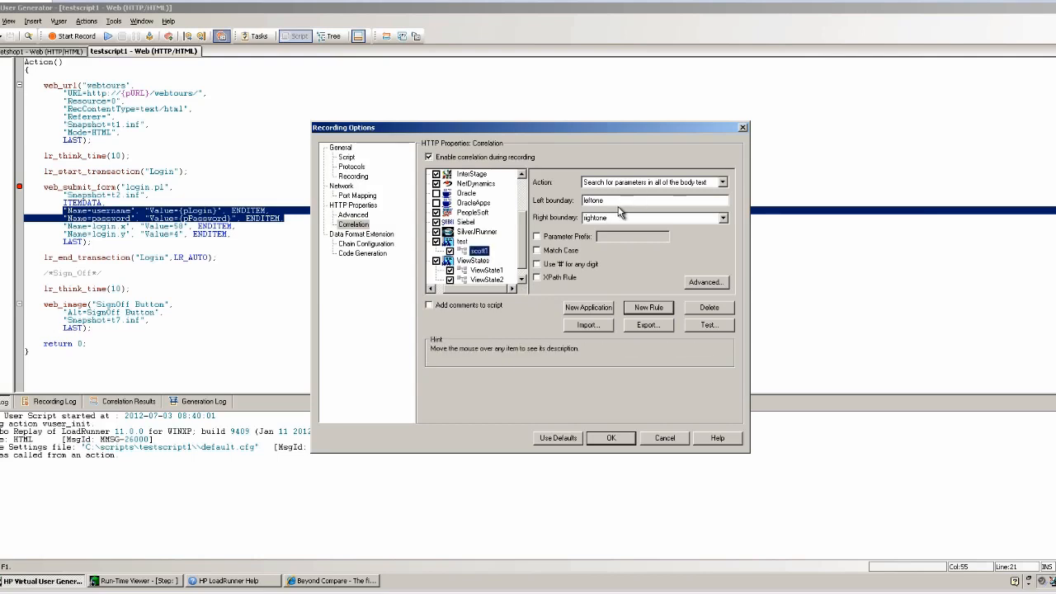
mouse_move(569, 297)
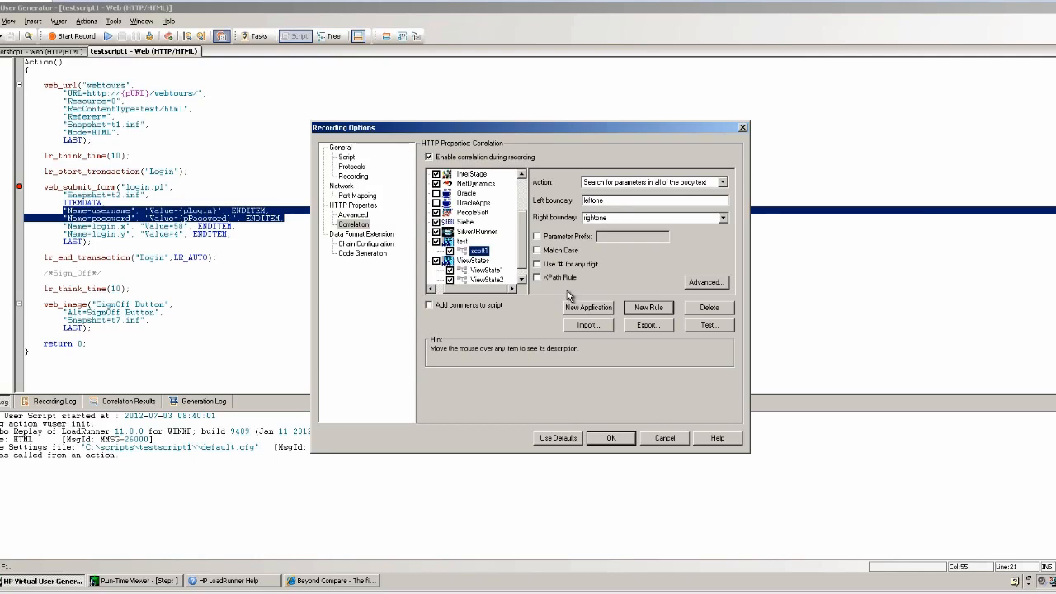
left_click(461, 241)
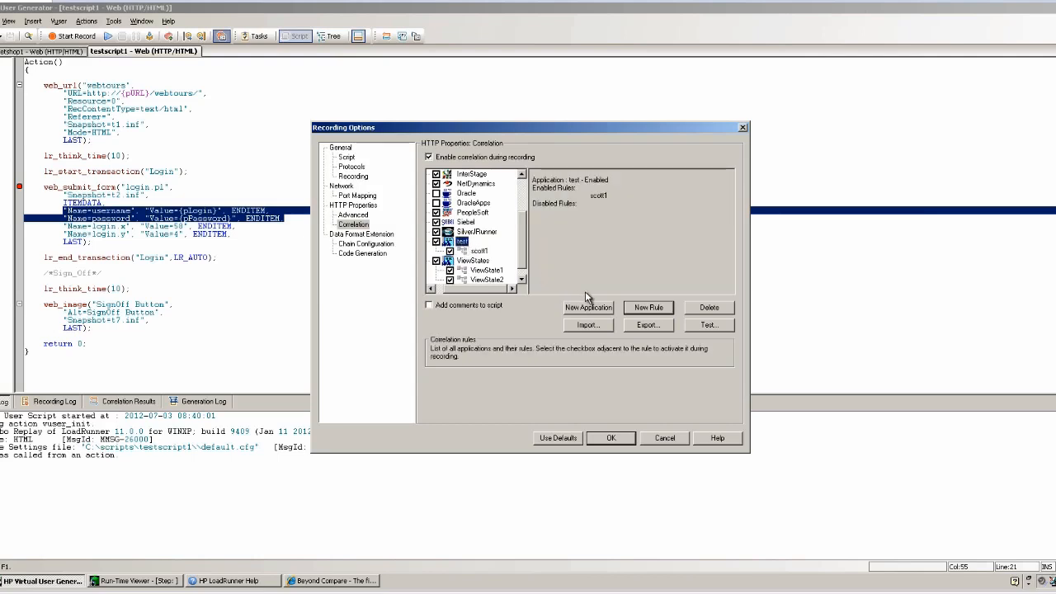
left_click(647, 324)
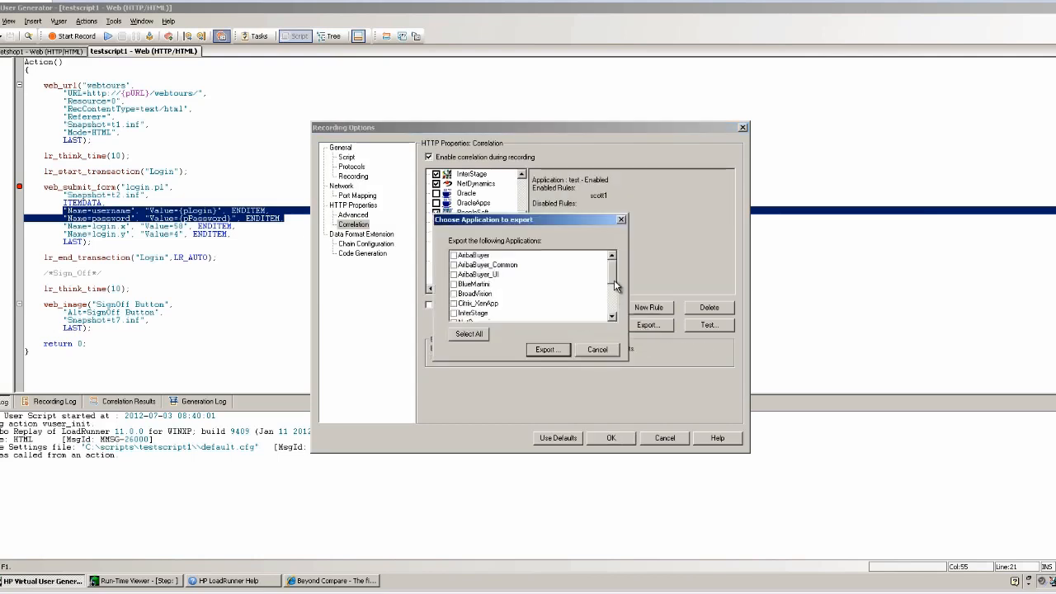
Step: Export the test application to a .cor file on the Desktop
scroll("down", 3)
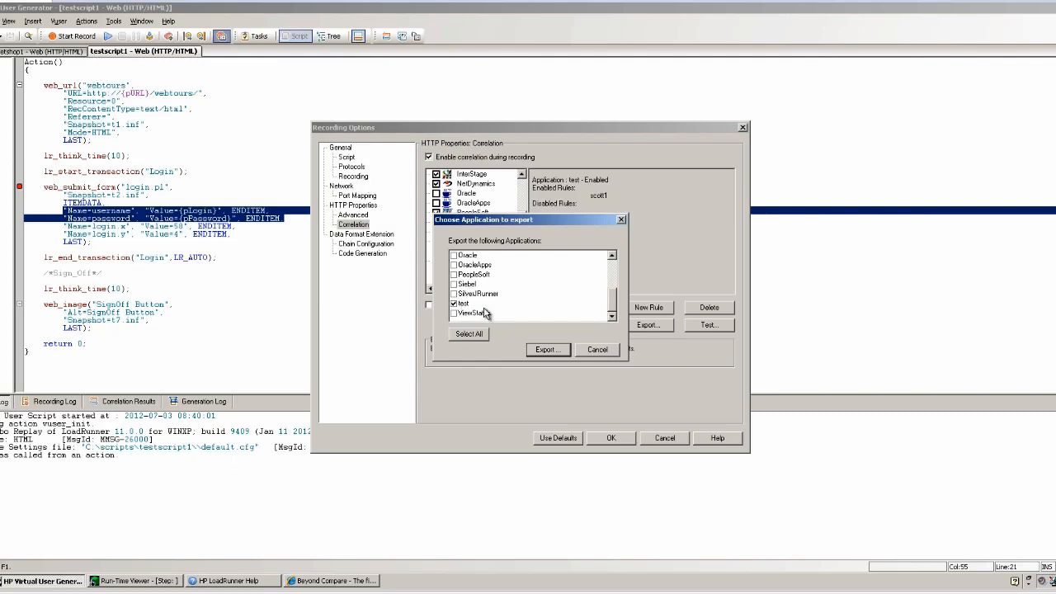
left_click(547, 349)
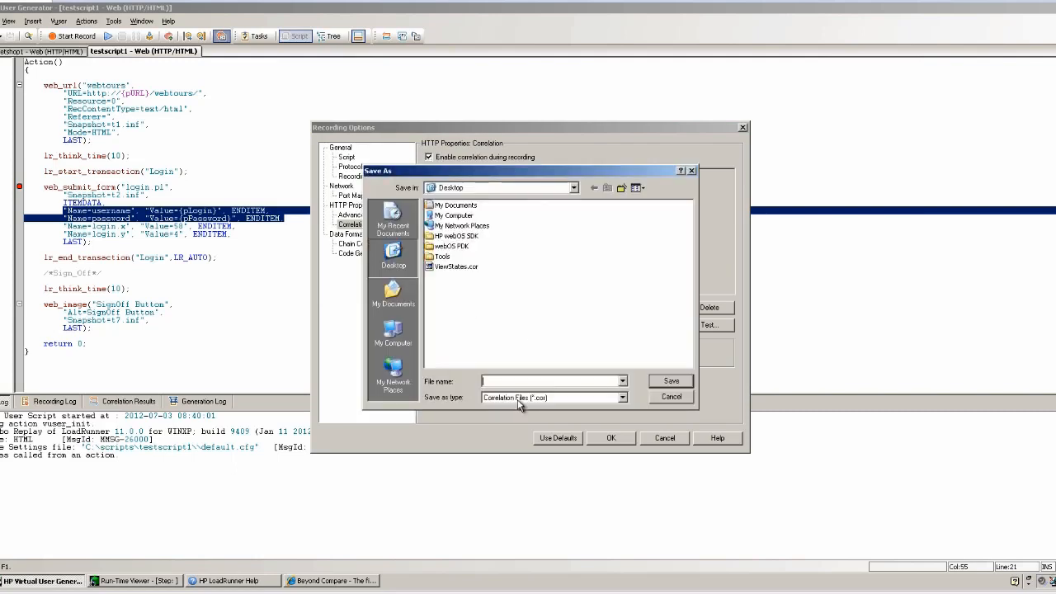
left_click(670, 397)
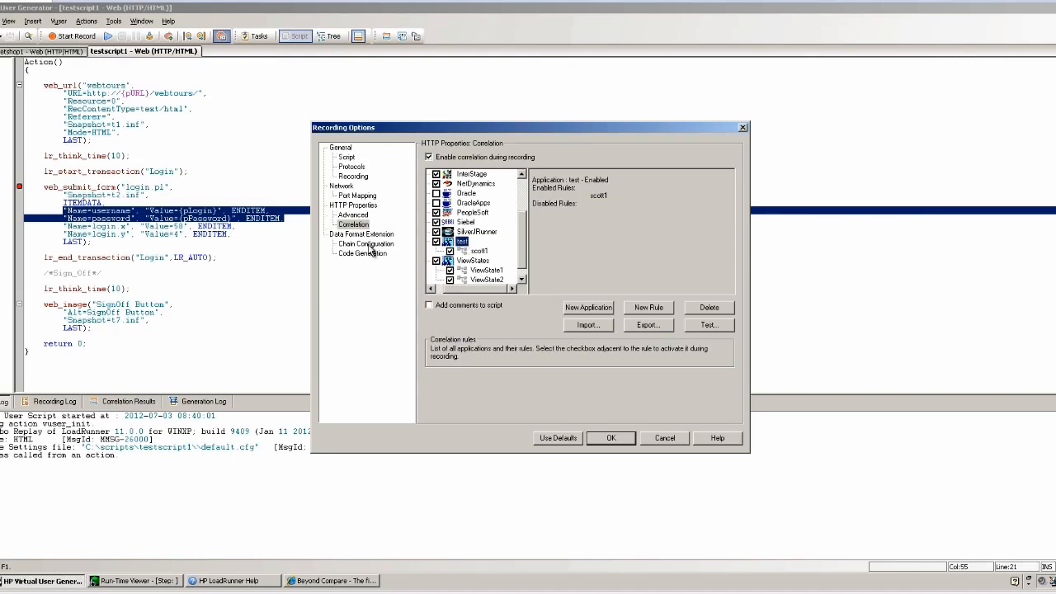
left_click(365, 244)
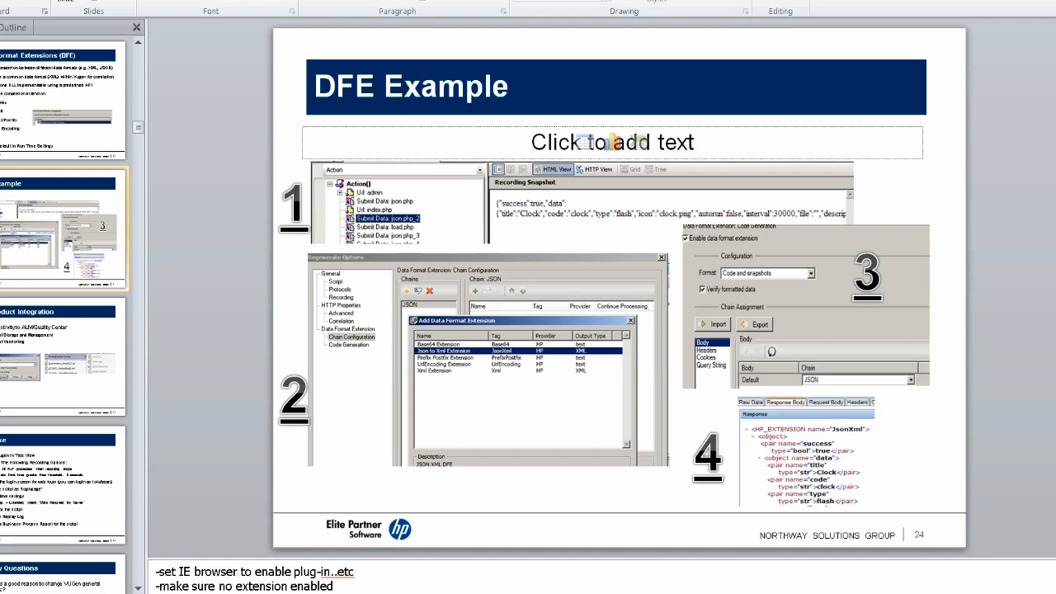
mouse_move(499, 211)
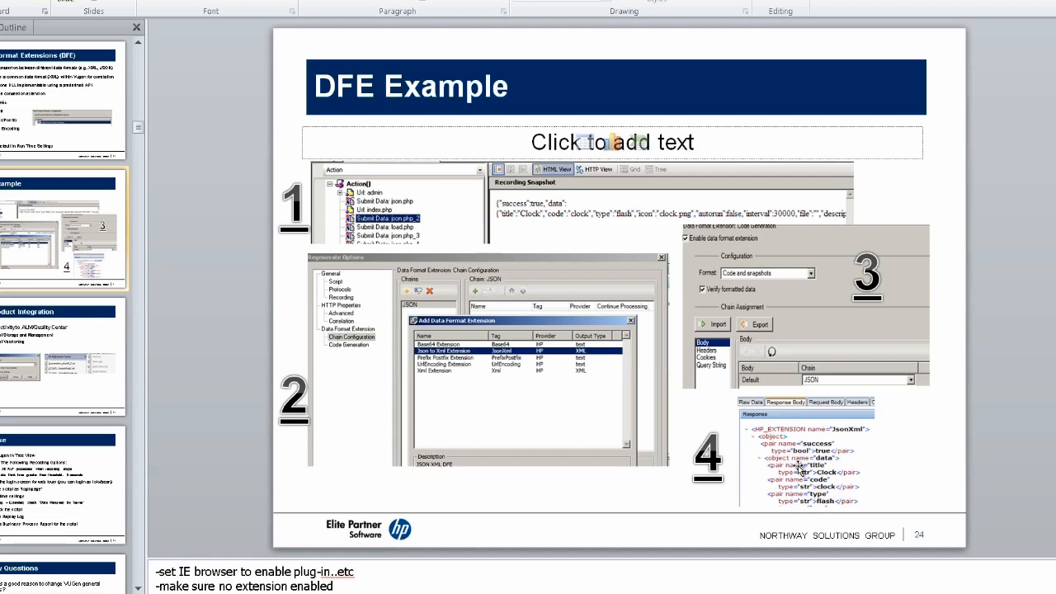
mouse_move(1046, 14)
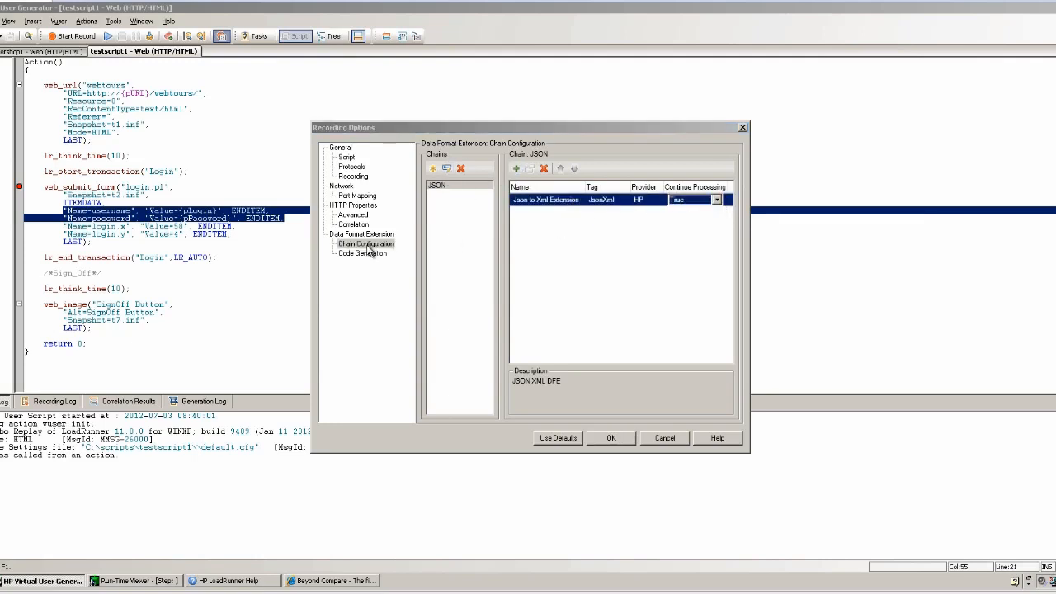
Step: View Data Format Extension Code Generation, showing the JSON chain assigned to Body
left_click(361, 253)
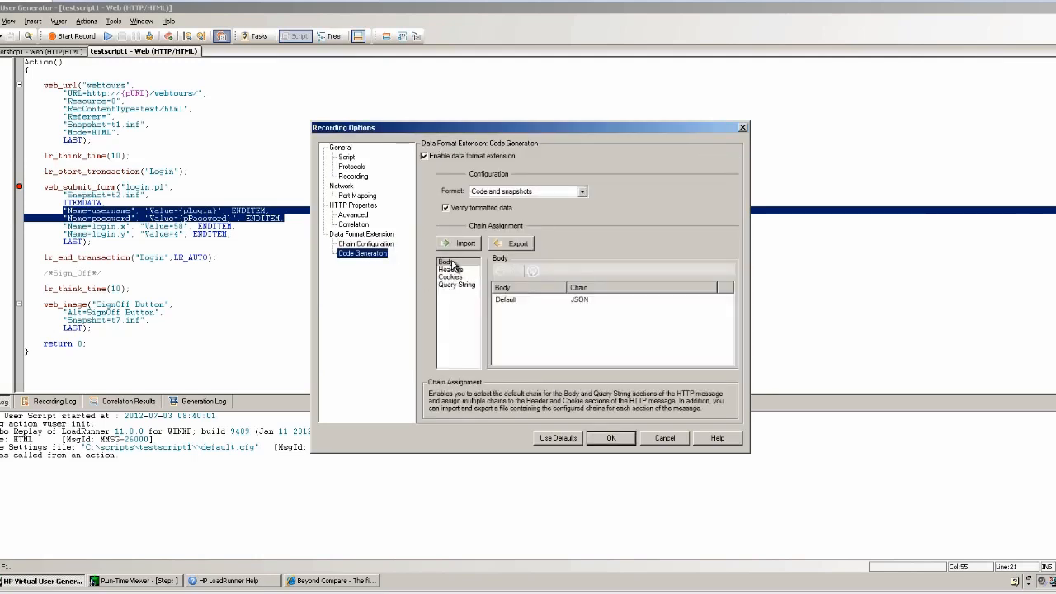
left_click(446, 262)
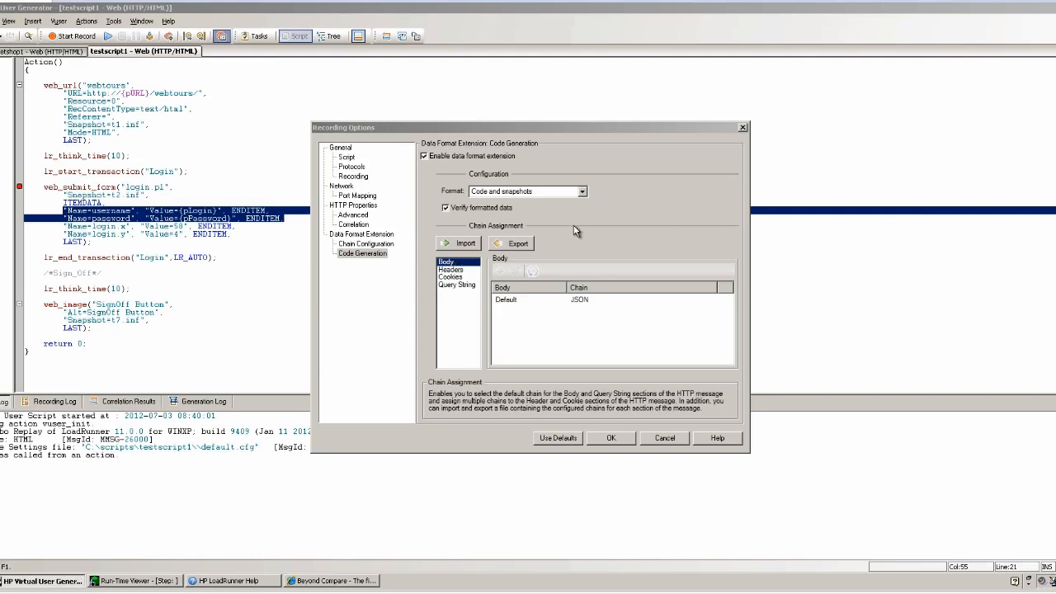
left_click(582, 191)
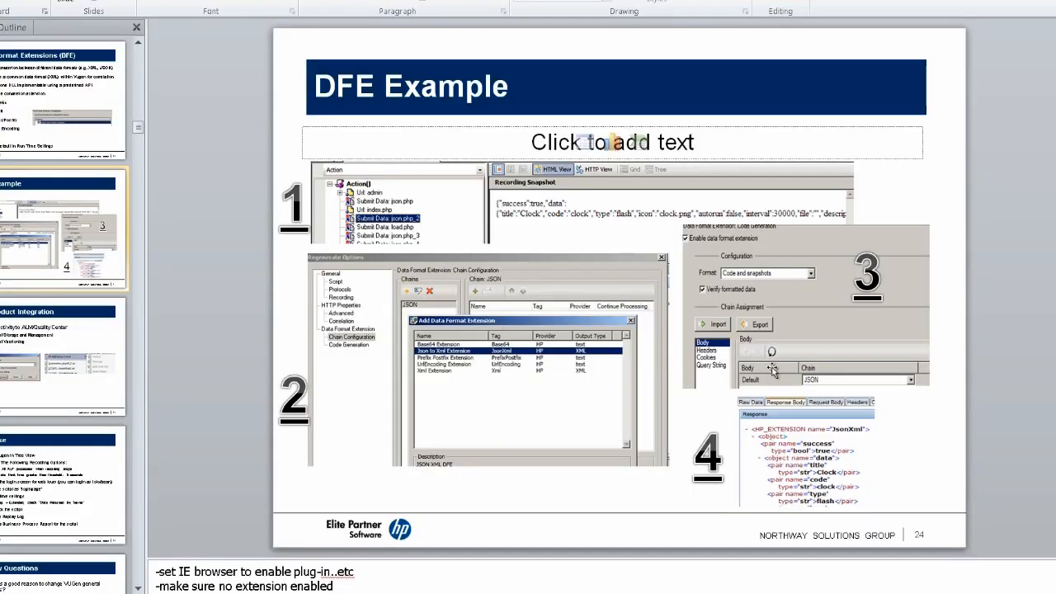
mouse_move(573, 301)
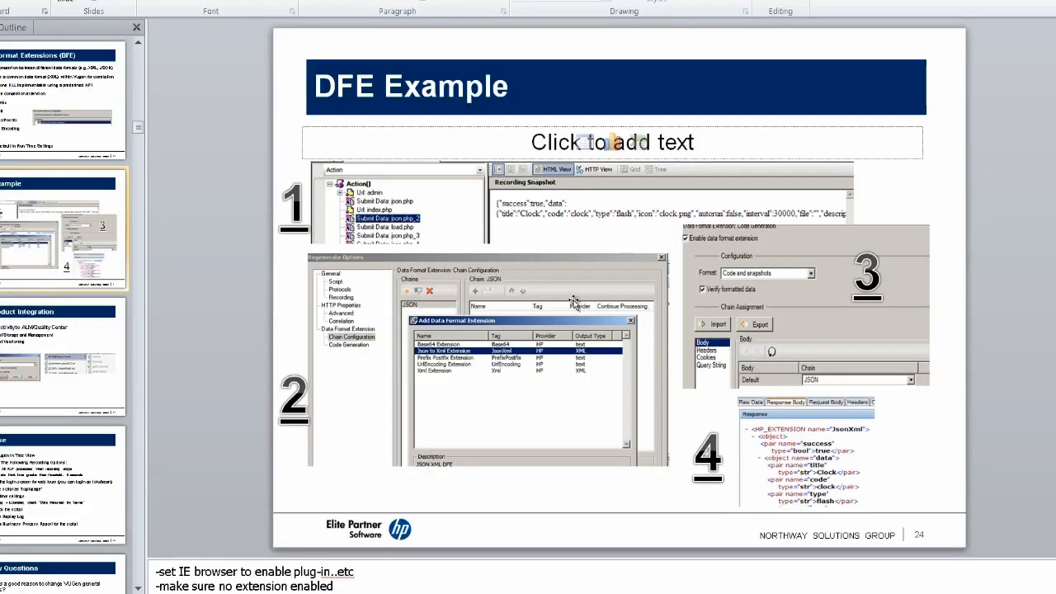
mouse_move(445, 381)
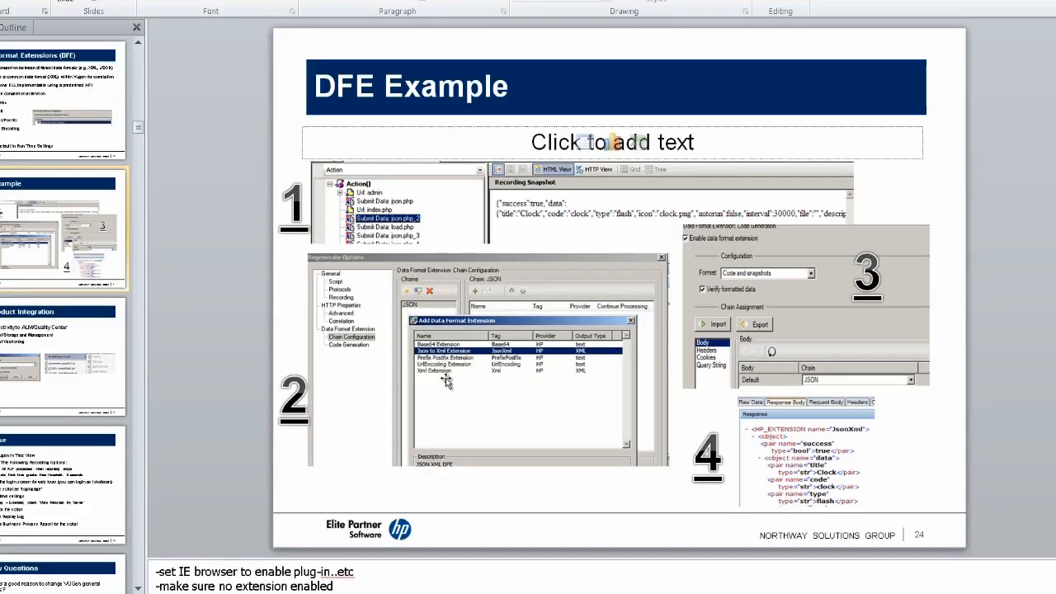
mouse_move(1035, 293)
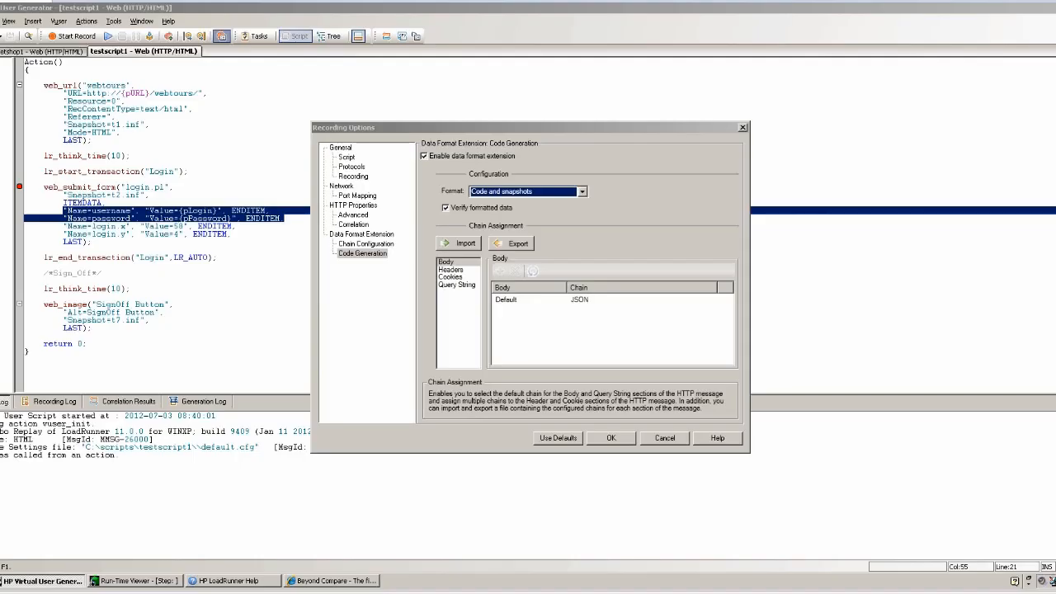
Step: Return to the Chain Configuration page showing the JSON chain with its Json to Xml extension
left_click(366, 244)
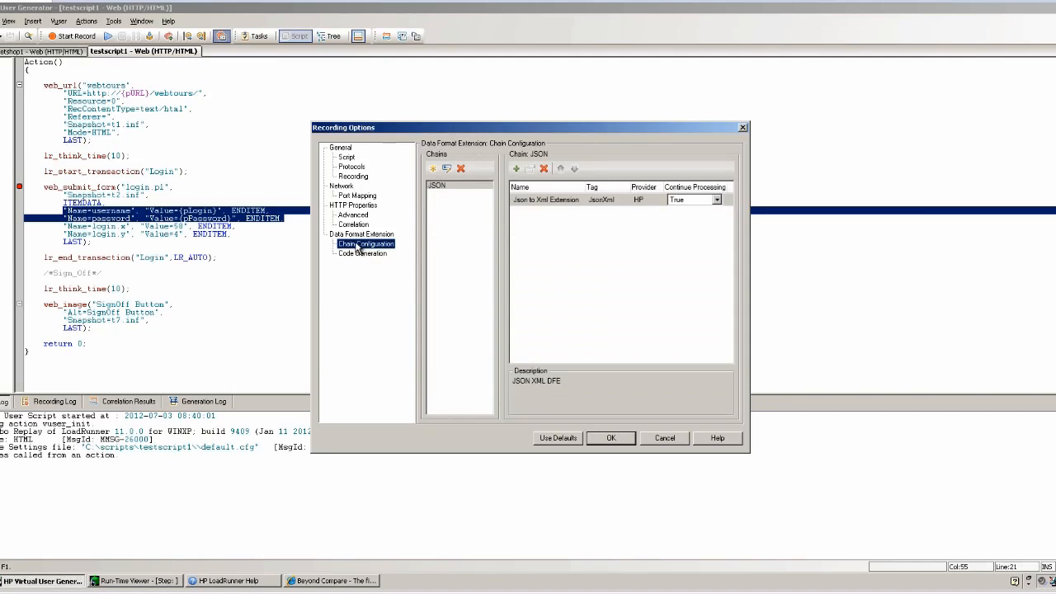
mouse_move(621, 402)
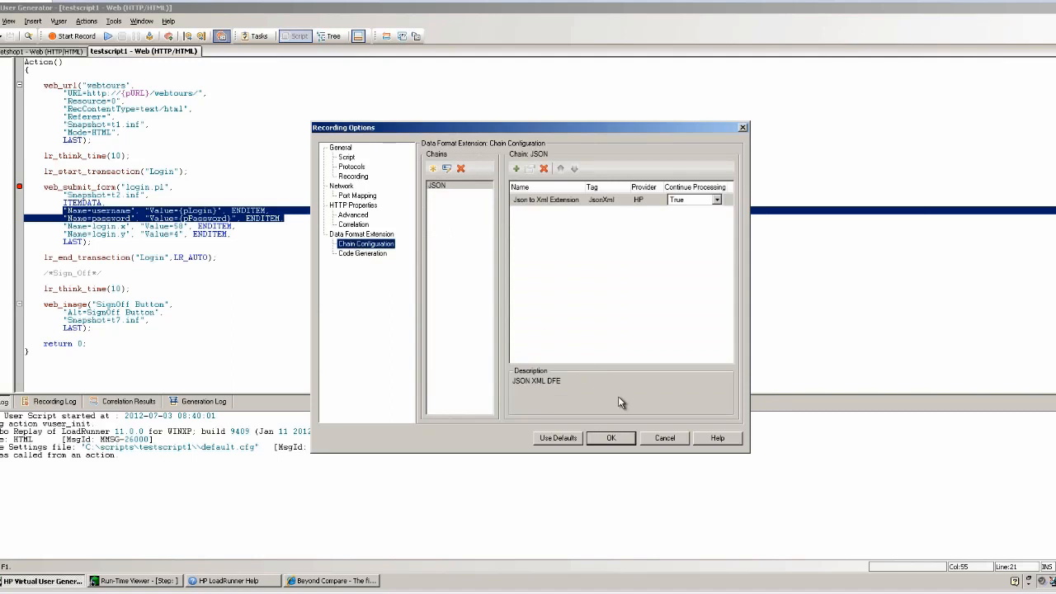
mouse_move(901, 485)
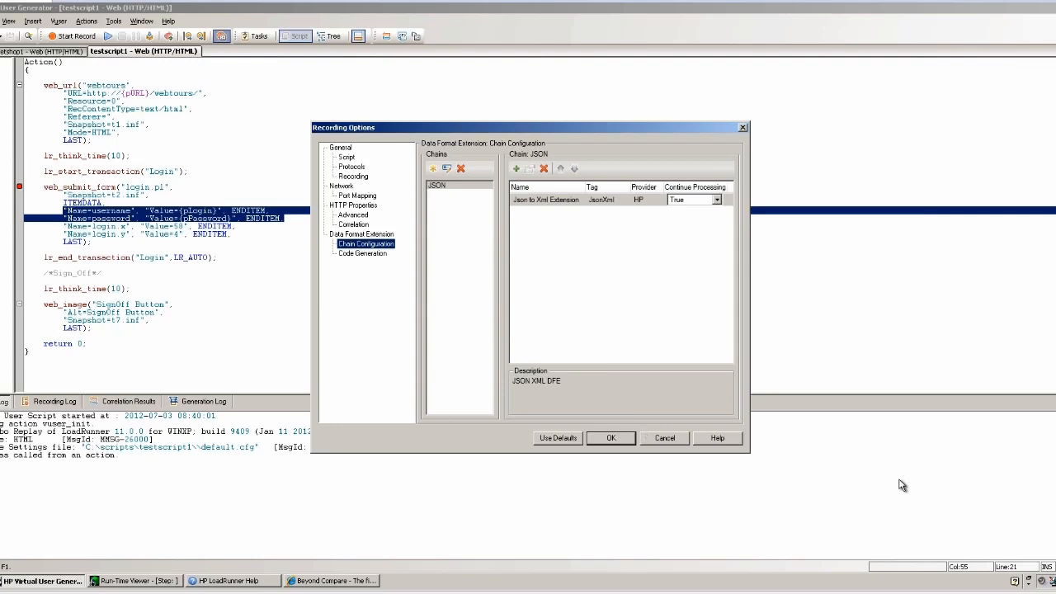